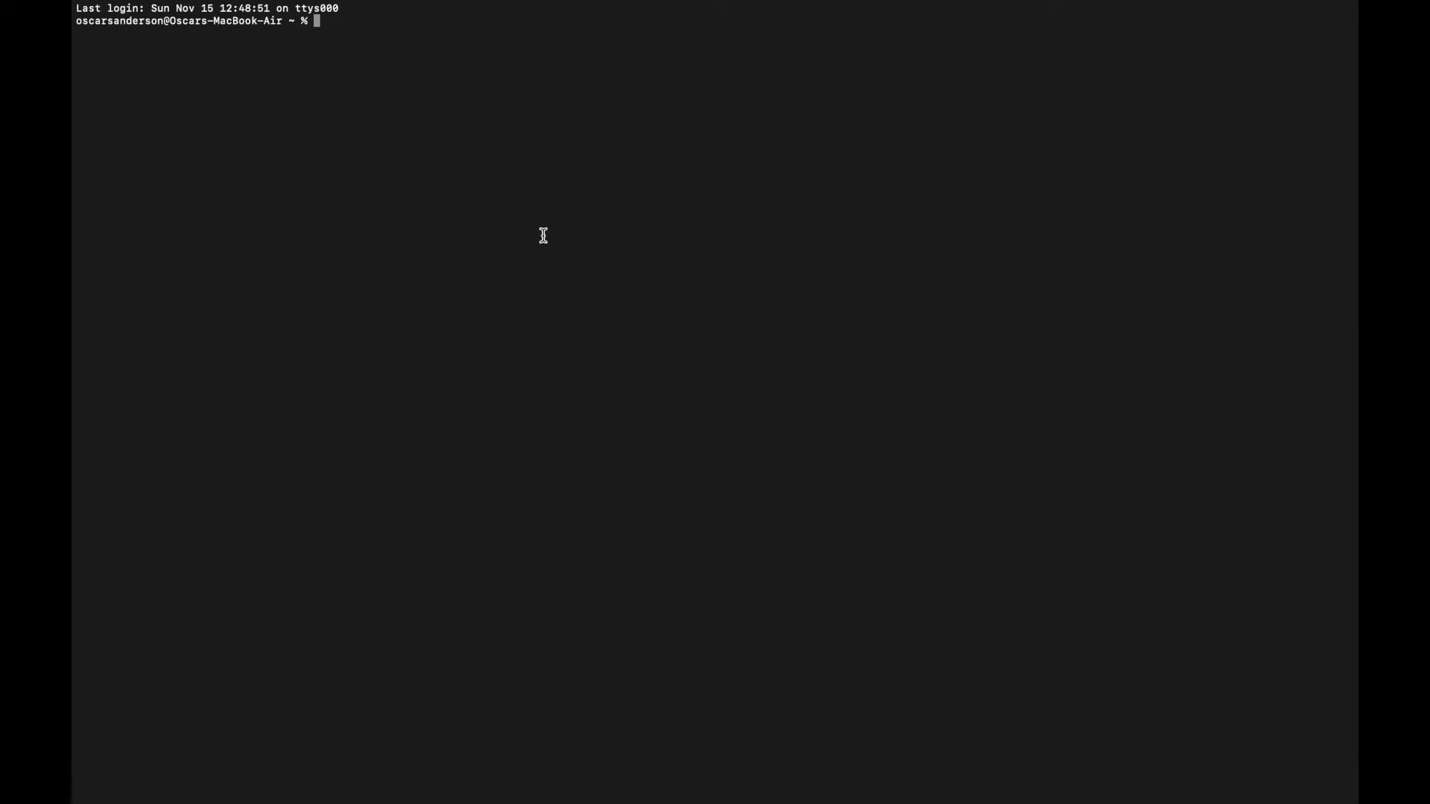
pyautogui.moveTo(554, 286)
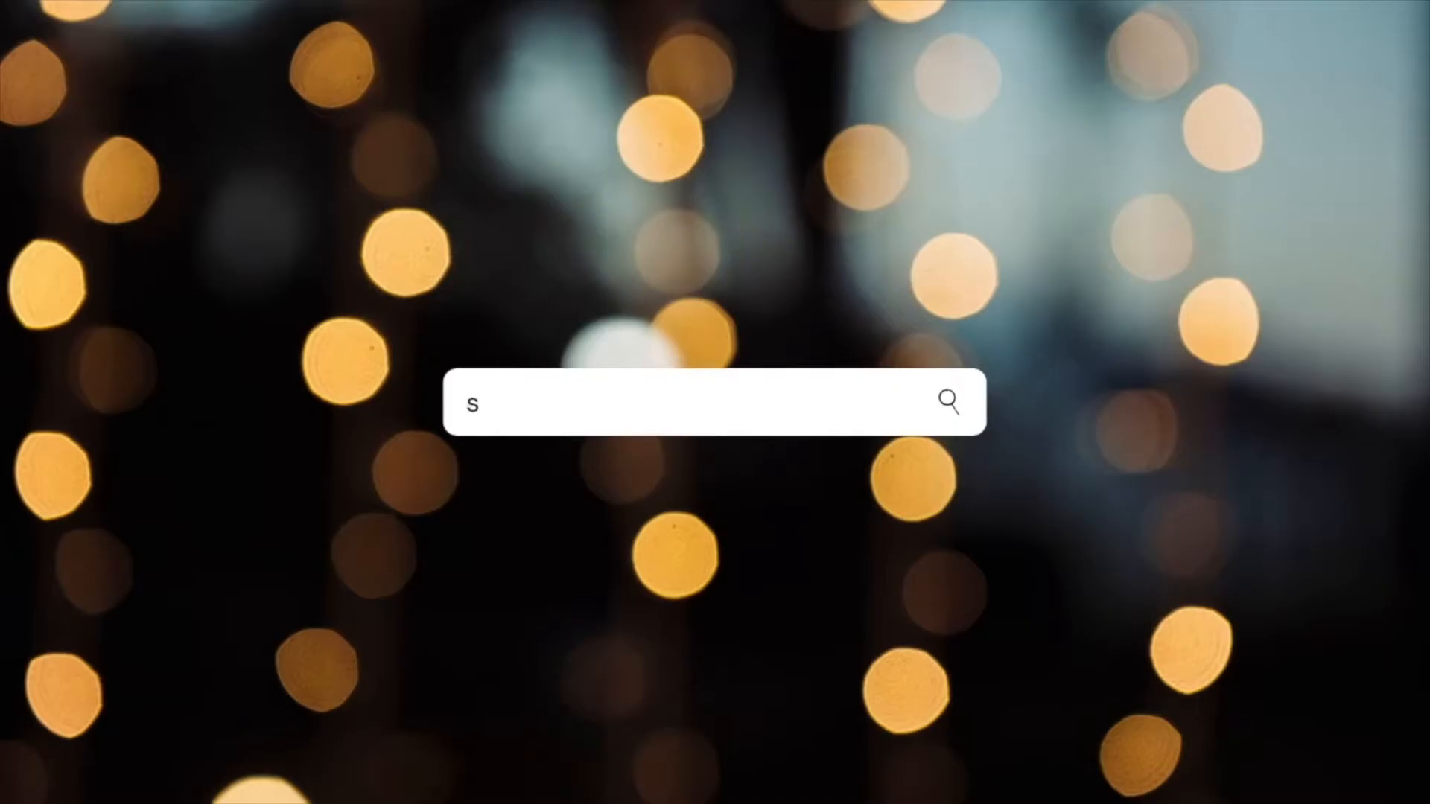
# Step: Copy the Homebrew install command from brew.sh via its clipboard icon
pyautogui.write('andr')
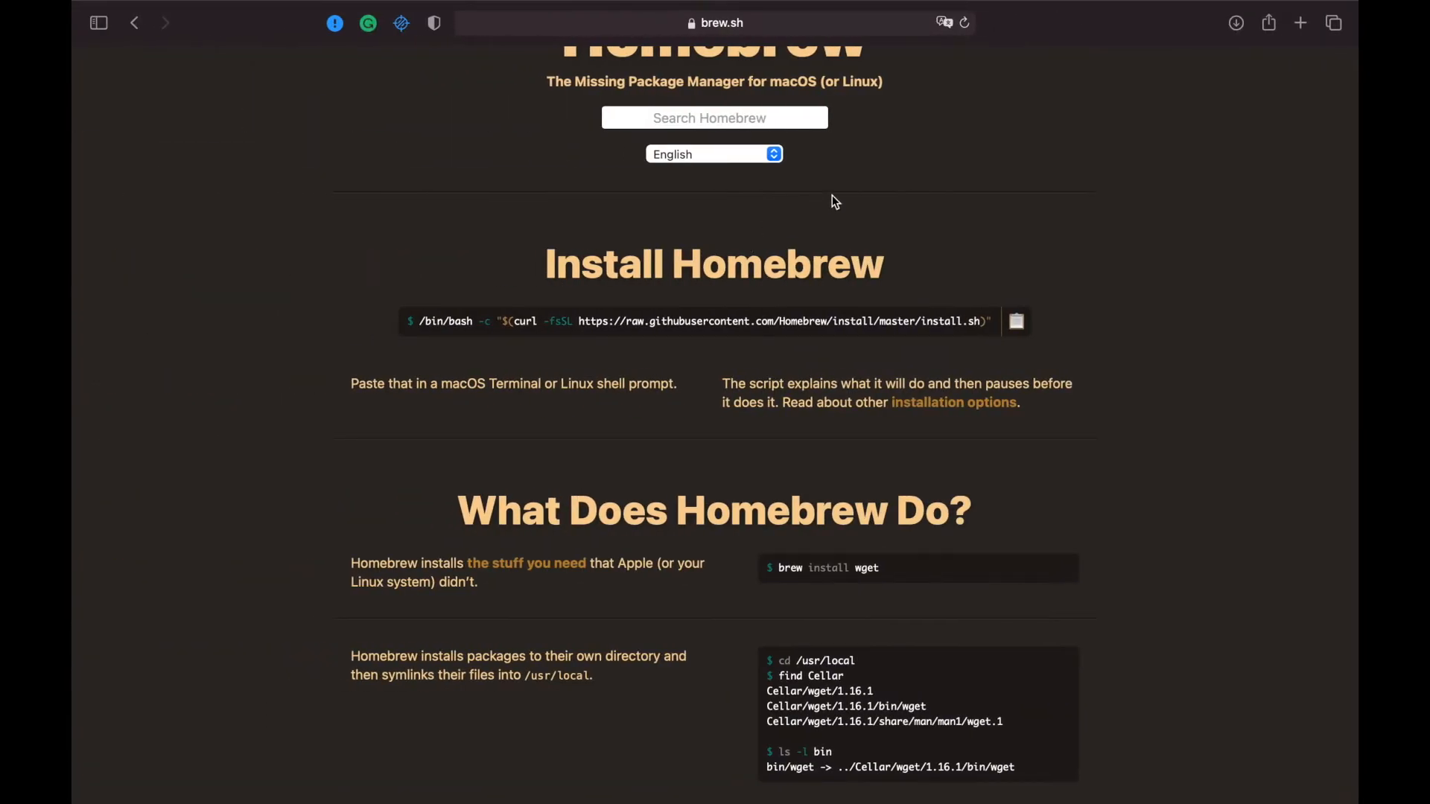
pyautogui.moveTo(1057, 339)
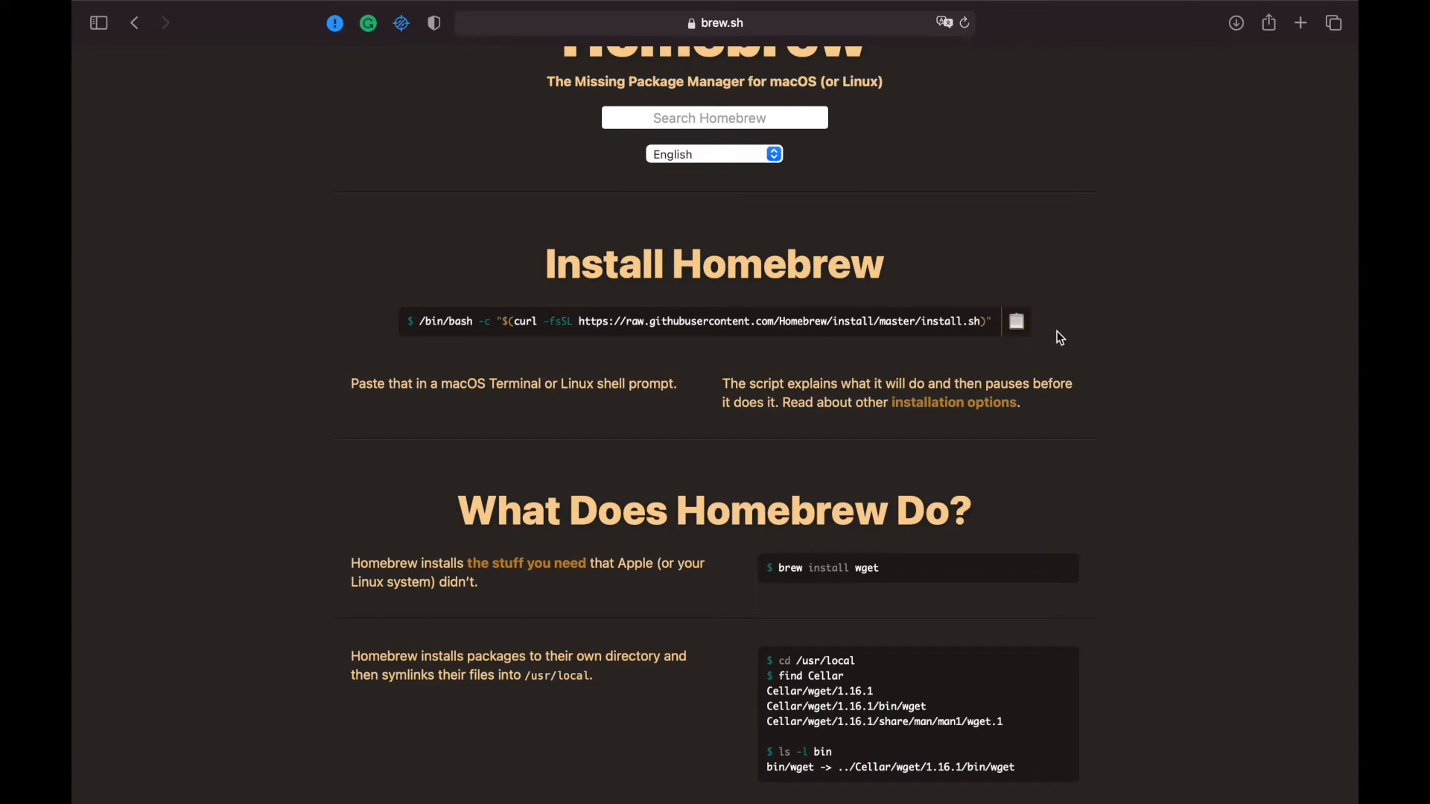
pyautogui.click(1016, 322)
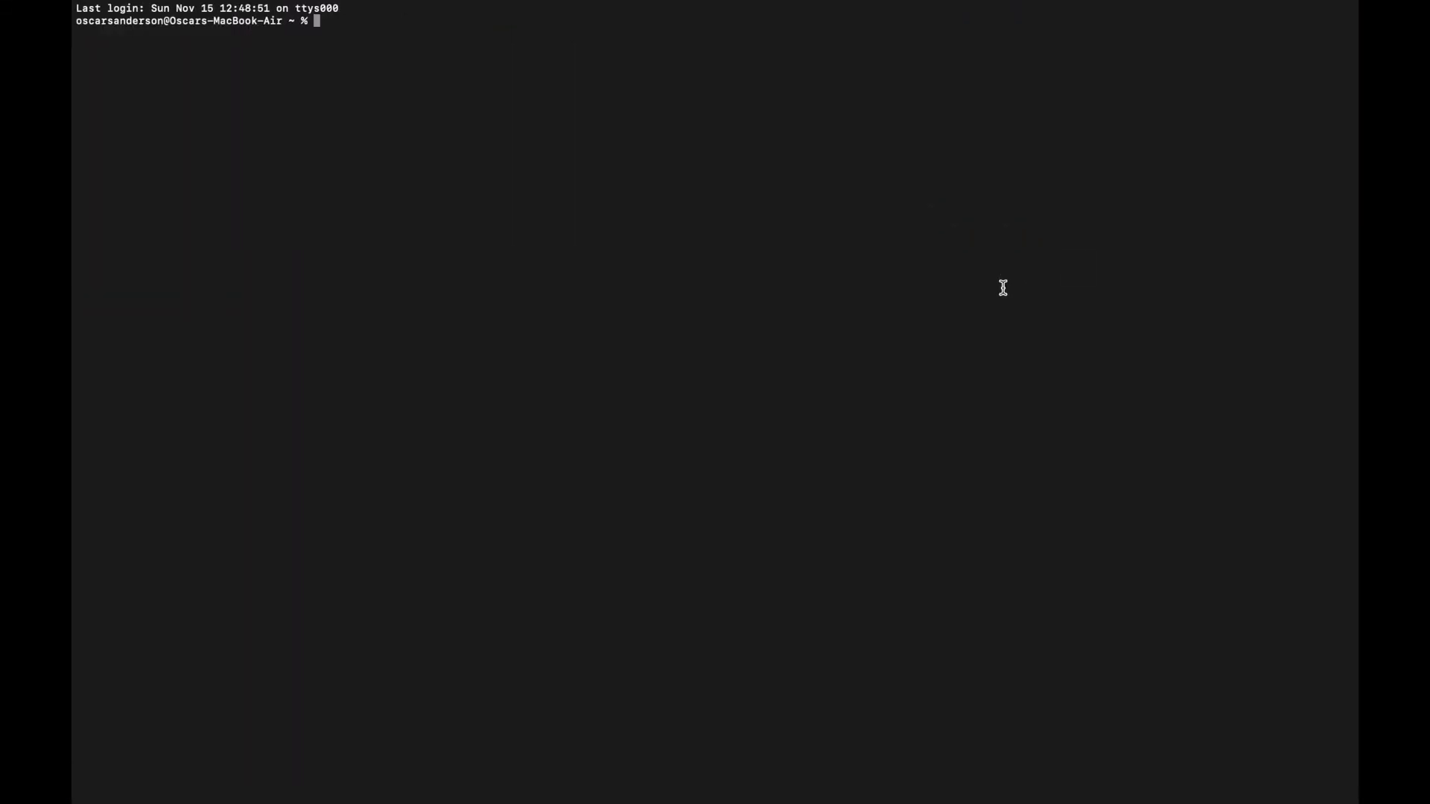
# Step: Enter the /bin/bash curl install command, then 'brew install cask' at the prompt
pyautogui.write('/bin/bash -c "$(curl -fsSL https://raw.githubusercontent.com/Homebrew/install/master/install.sh)"')
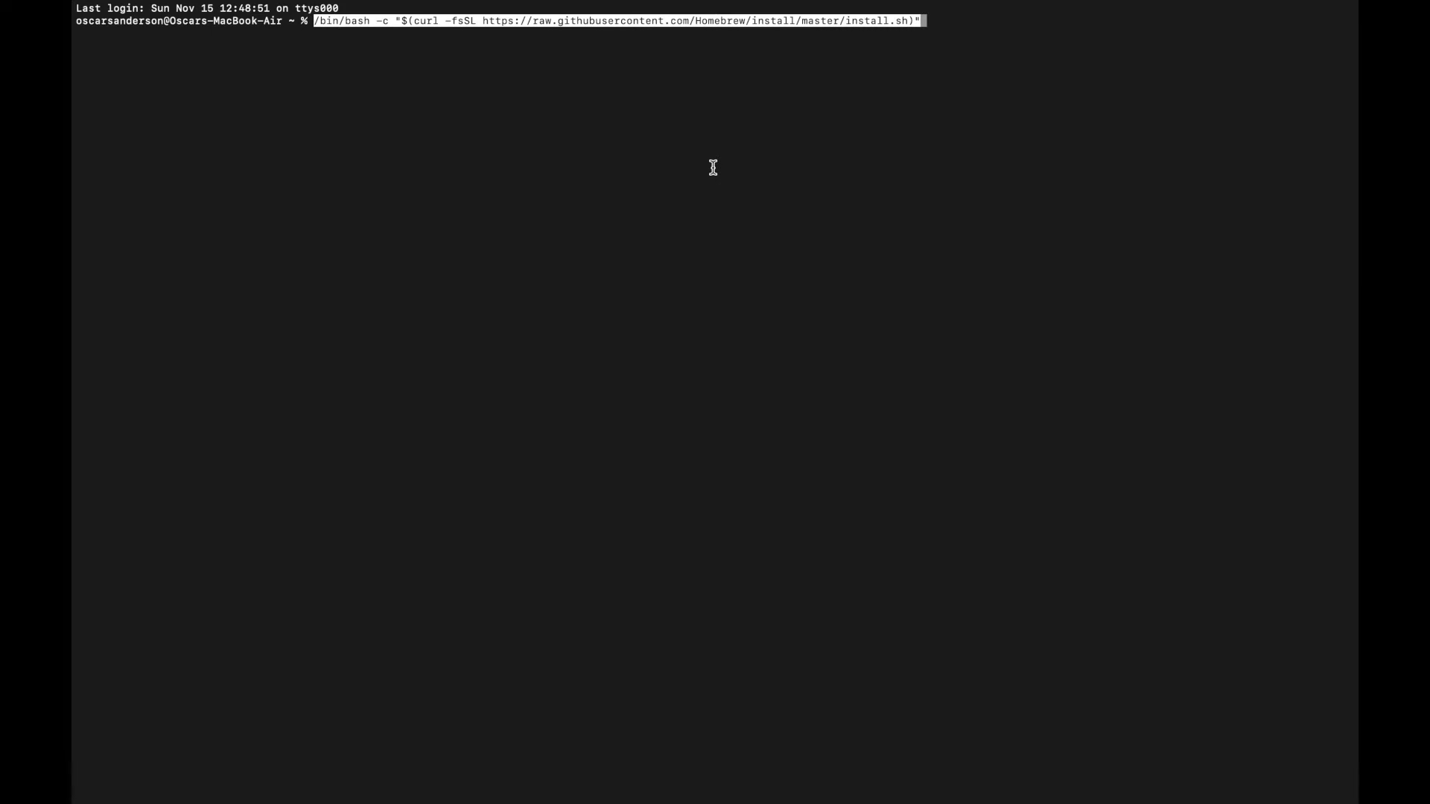
pyautogui.moveTo(598, 178)
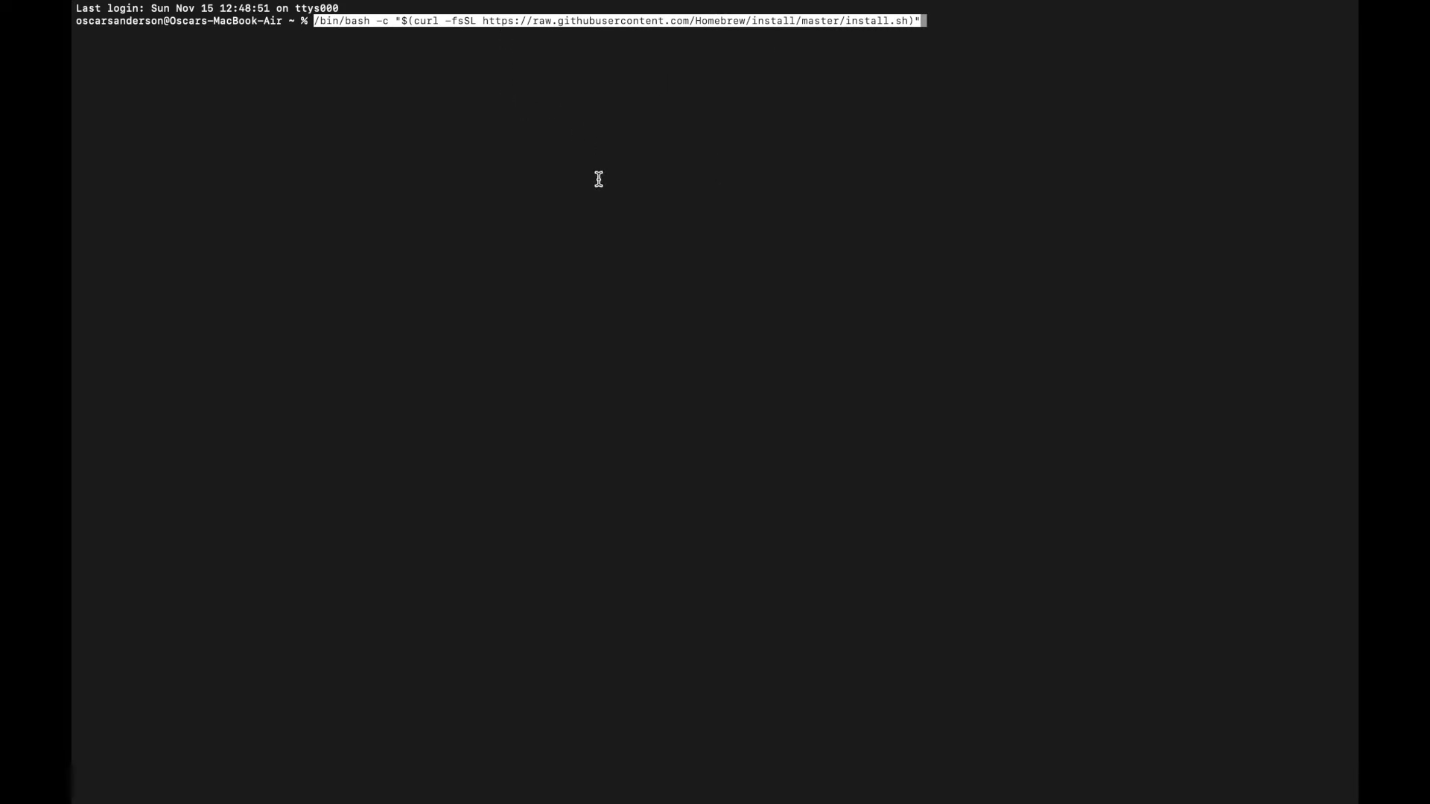
pyautogui.moveTo(853, 107)
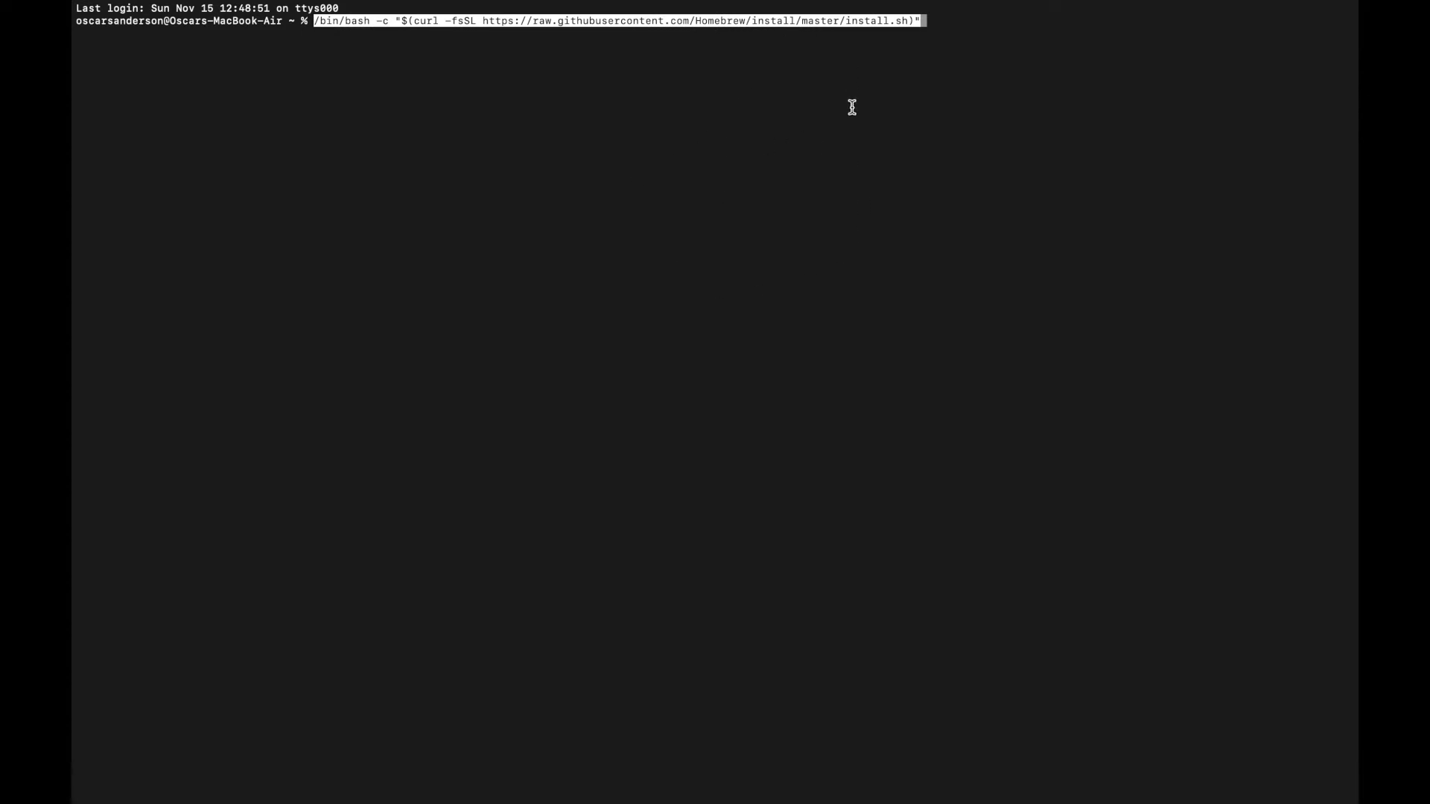
pyautogui.write('brew install cask')
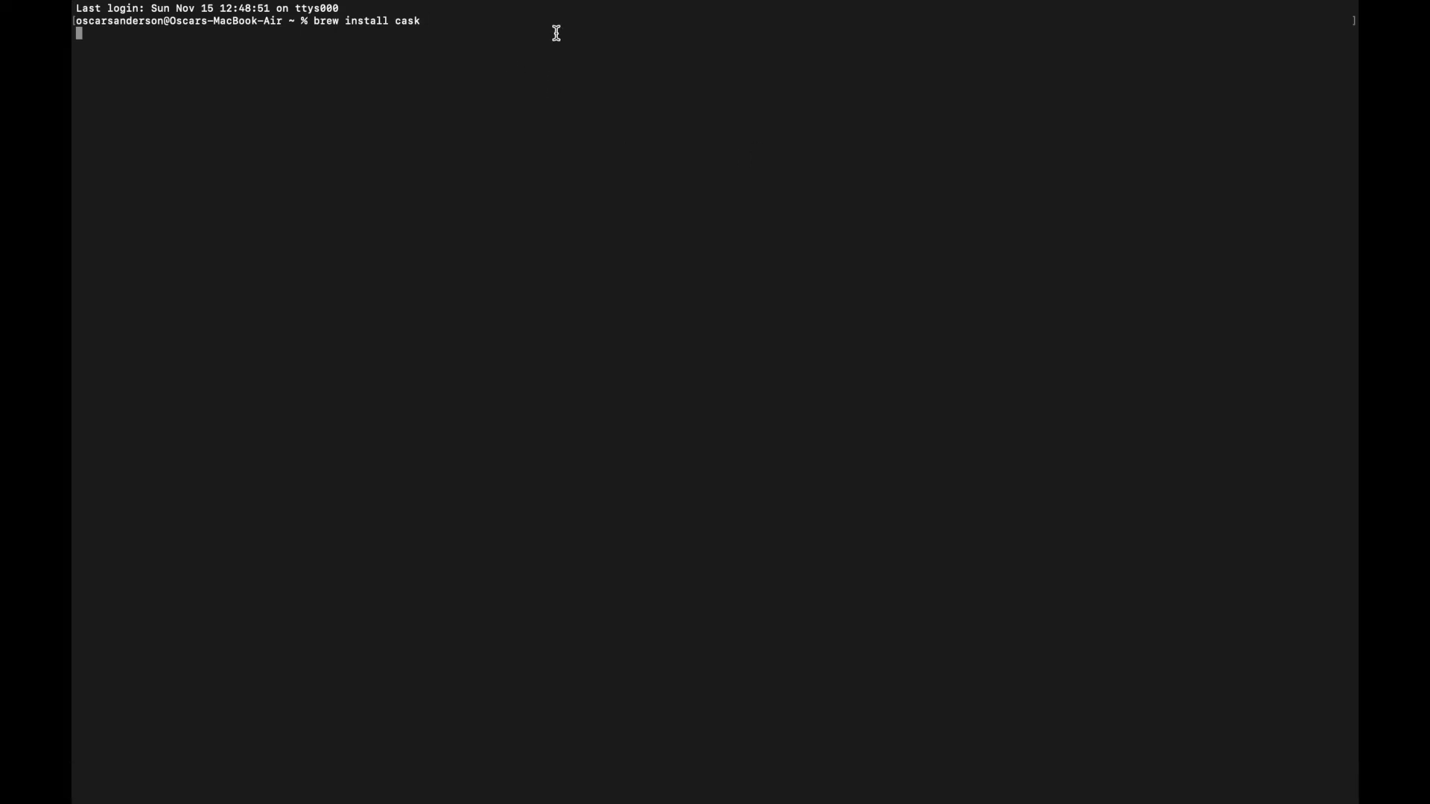
pyautogui.moveTo(225, 168)
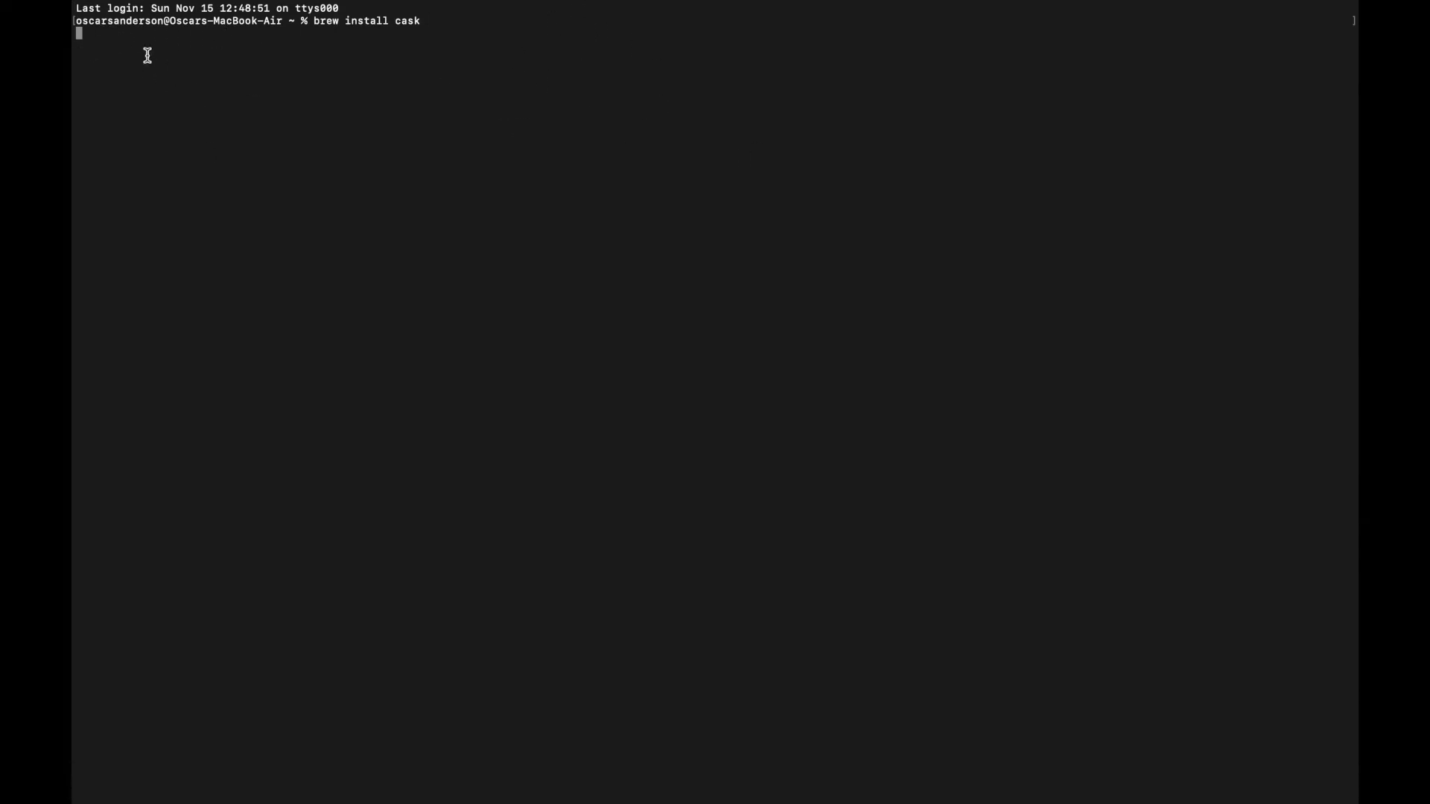
pyautogui.moveTo(240, 230)
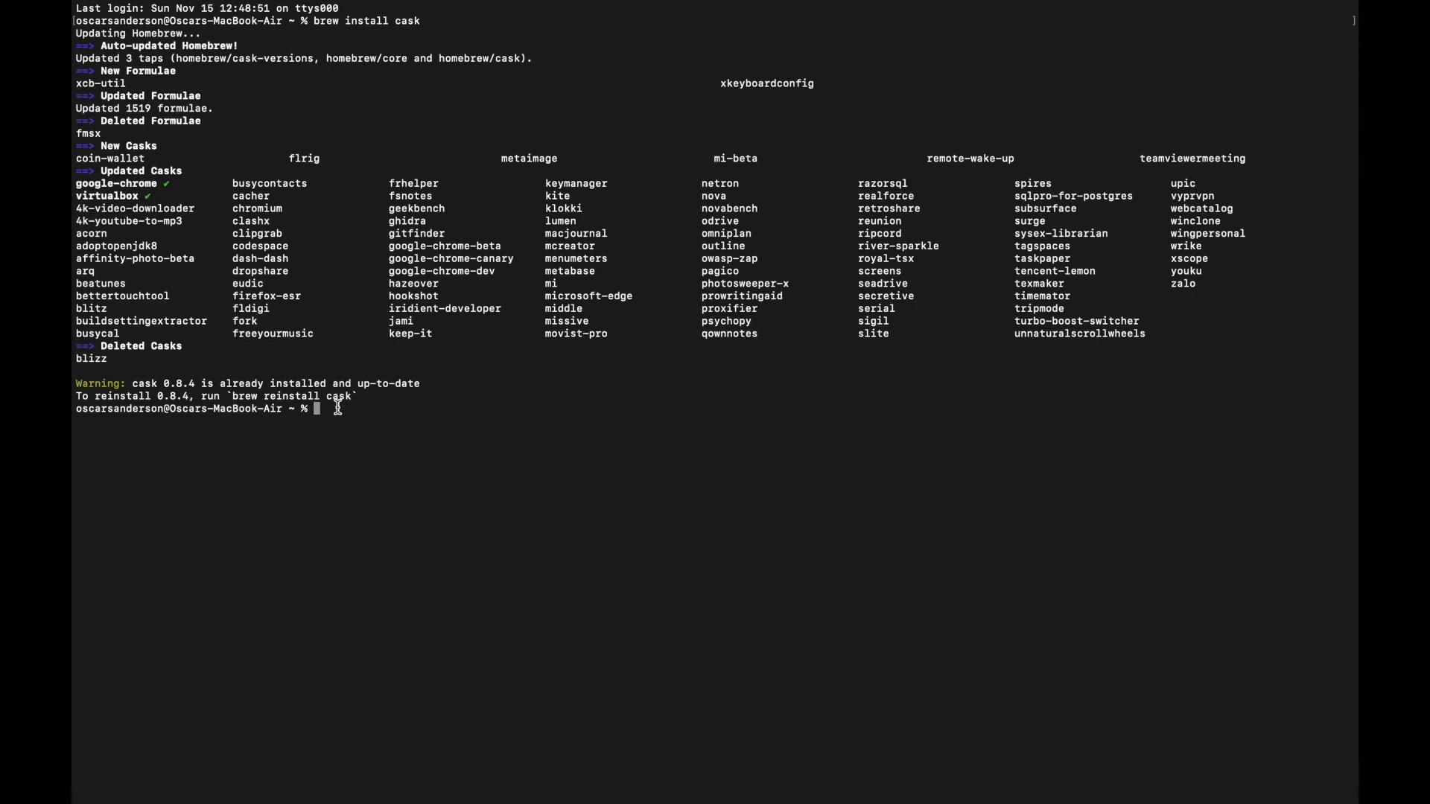
pyautogui.moveTo(417, 435)
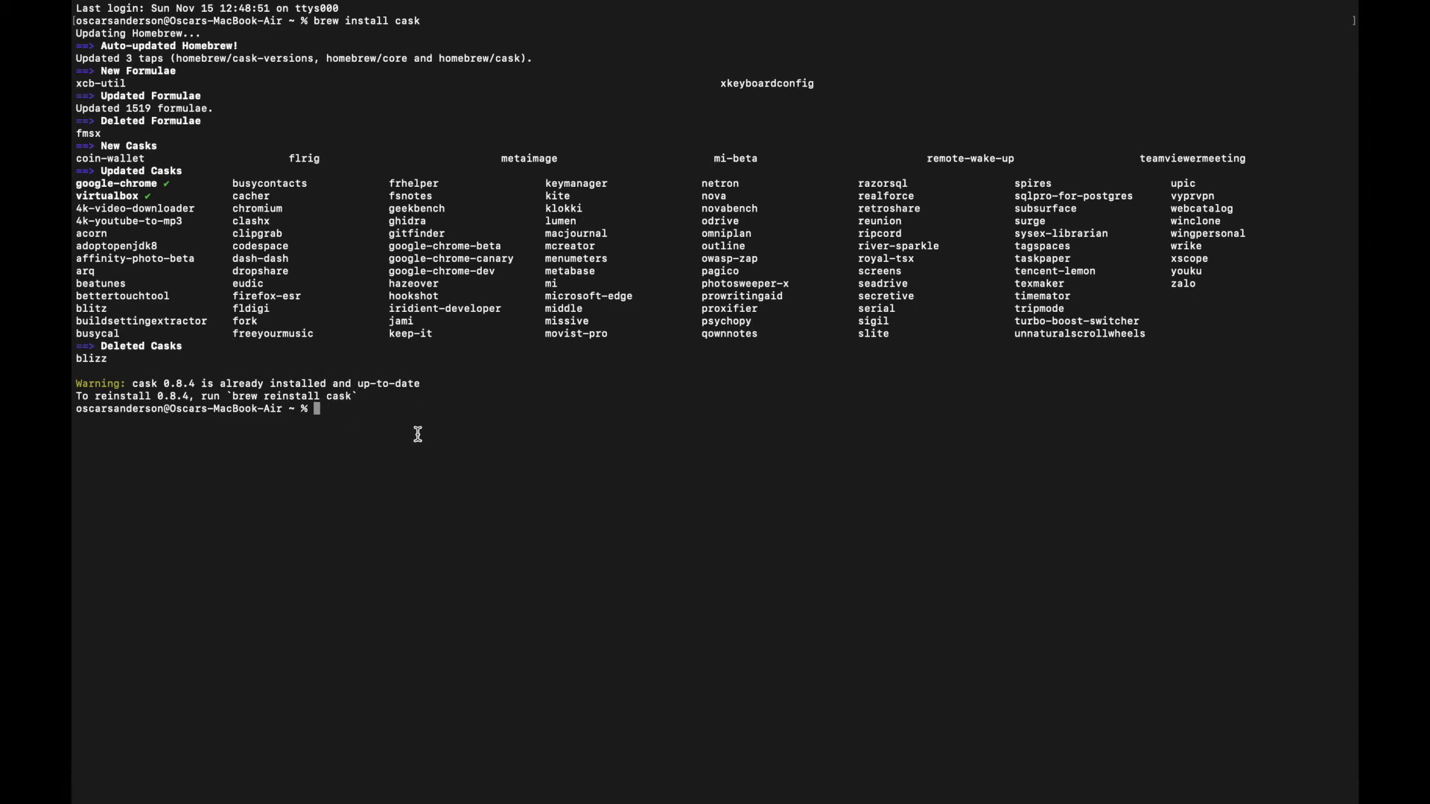
pyautogui.moveTo(609, 511)
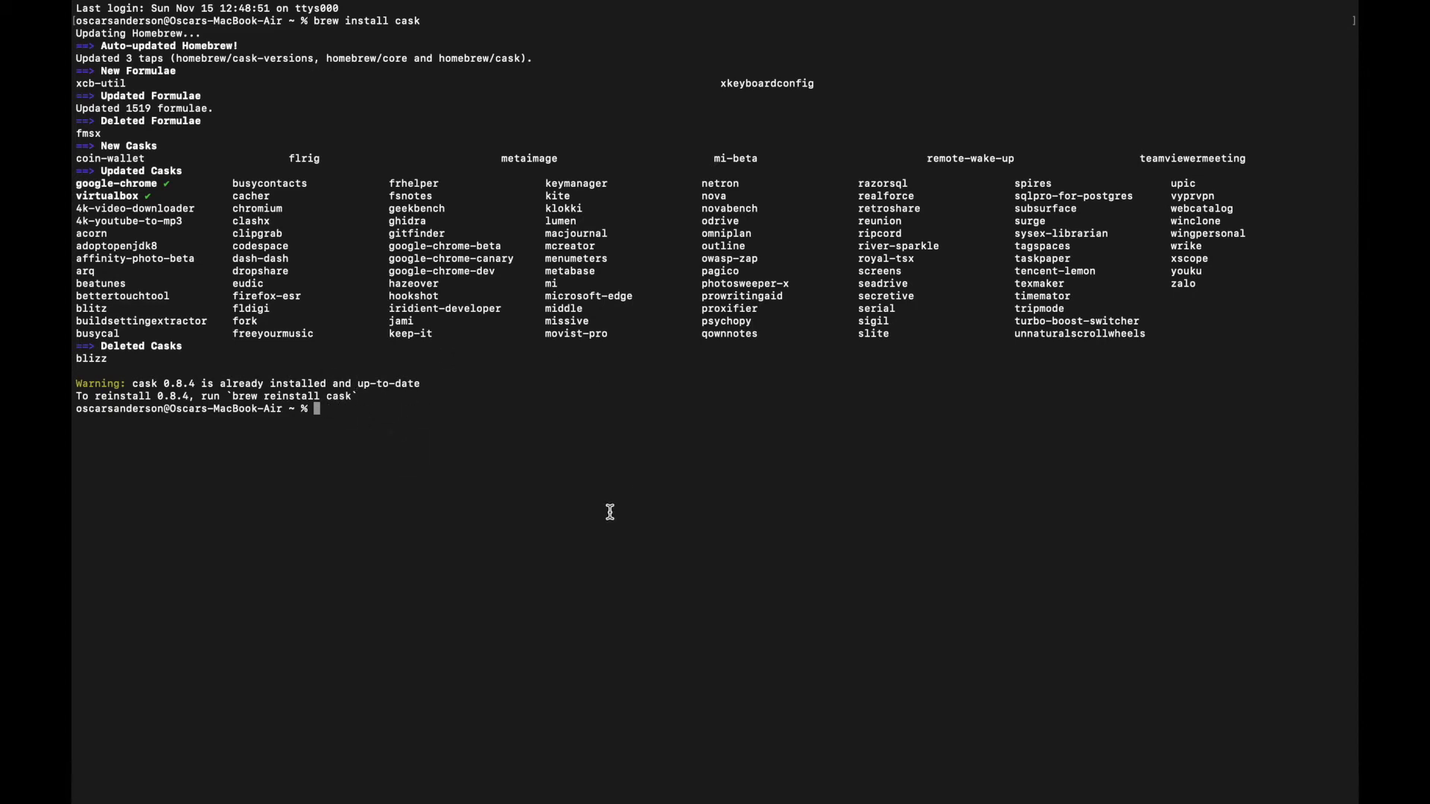
pyautogui.moveTo(563, 535)
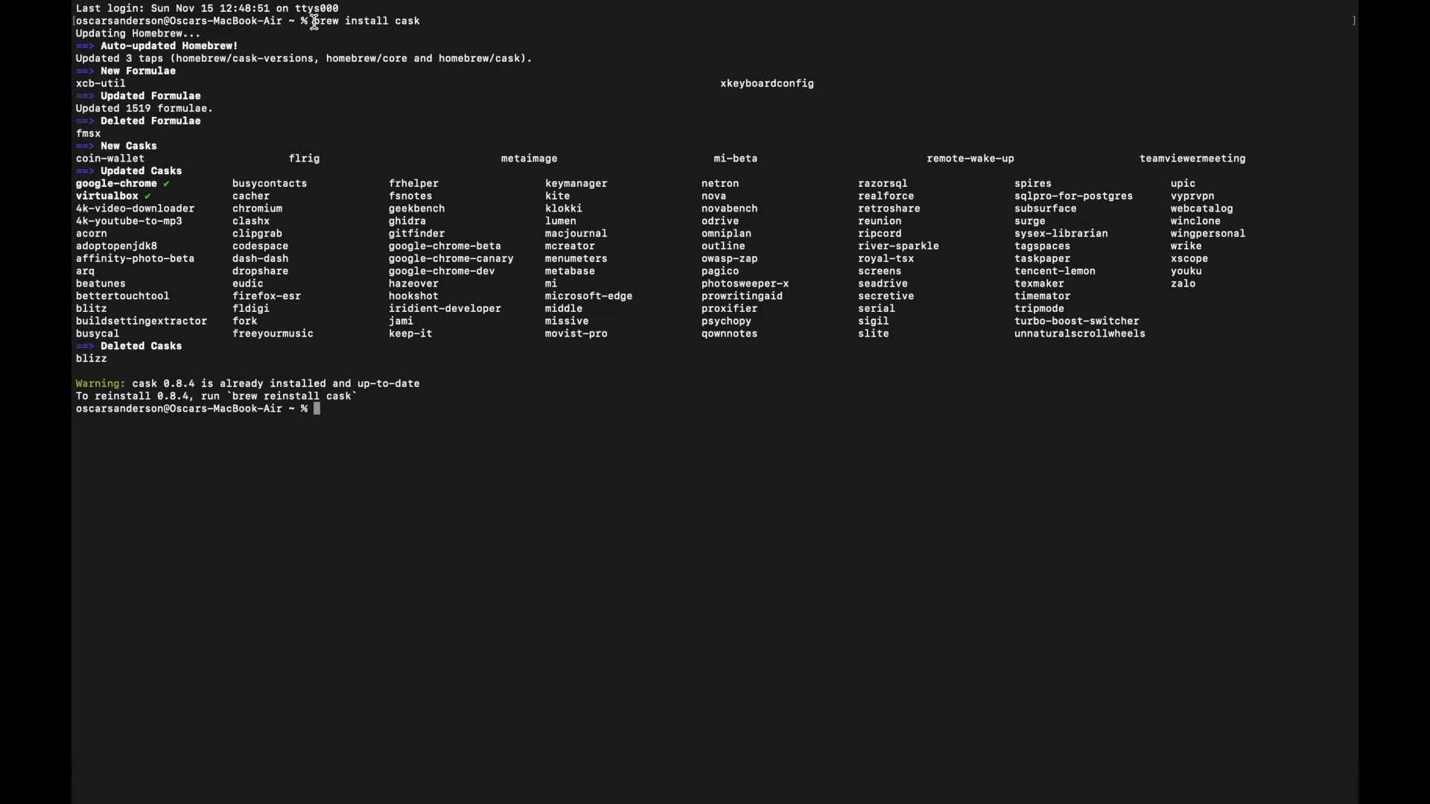
pyautogui.moveTo(418, 469)
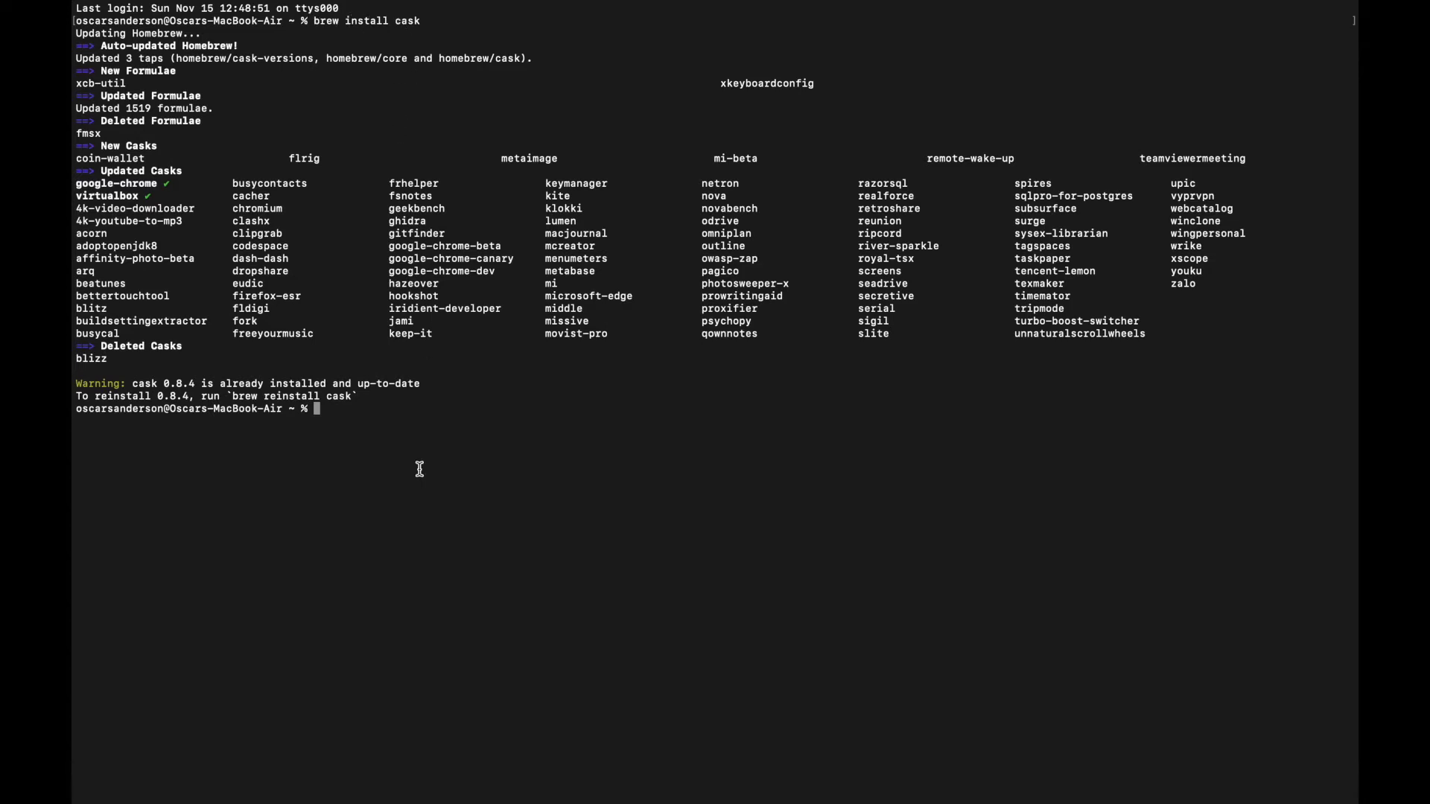
pyautogui.moveTo(385, 447)
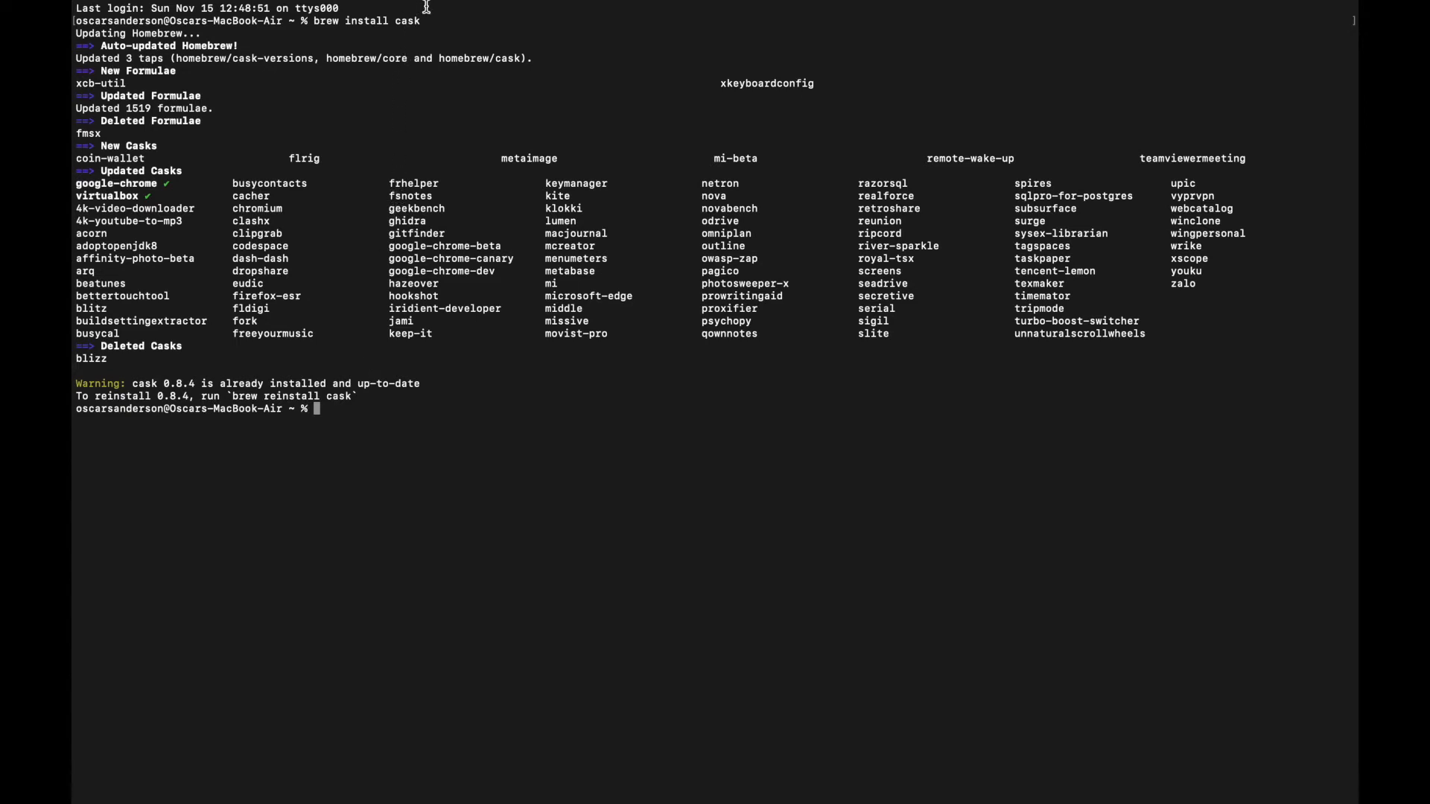
pyautogui.moveTo(387, 547)
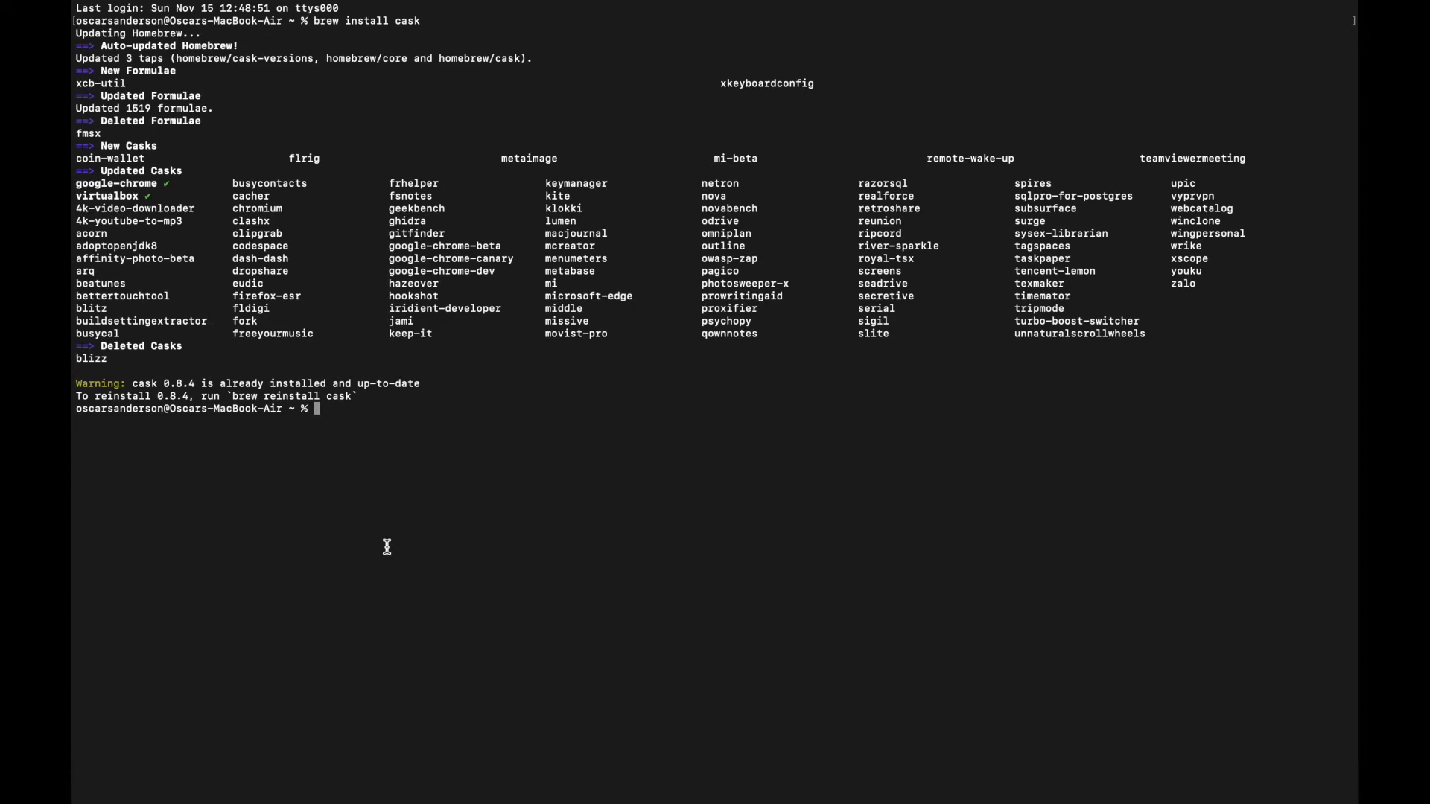
# Step: Run 'brew install cask', which updates Homebrew and reports cask 0.8.4 already installed
pyautogui.write('brew cask insta')
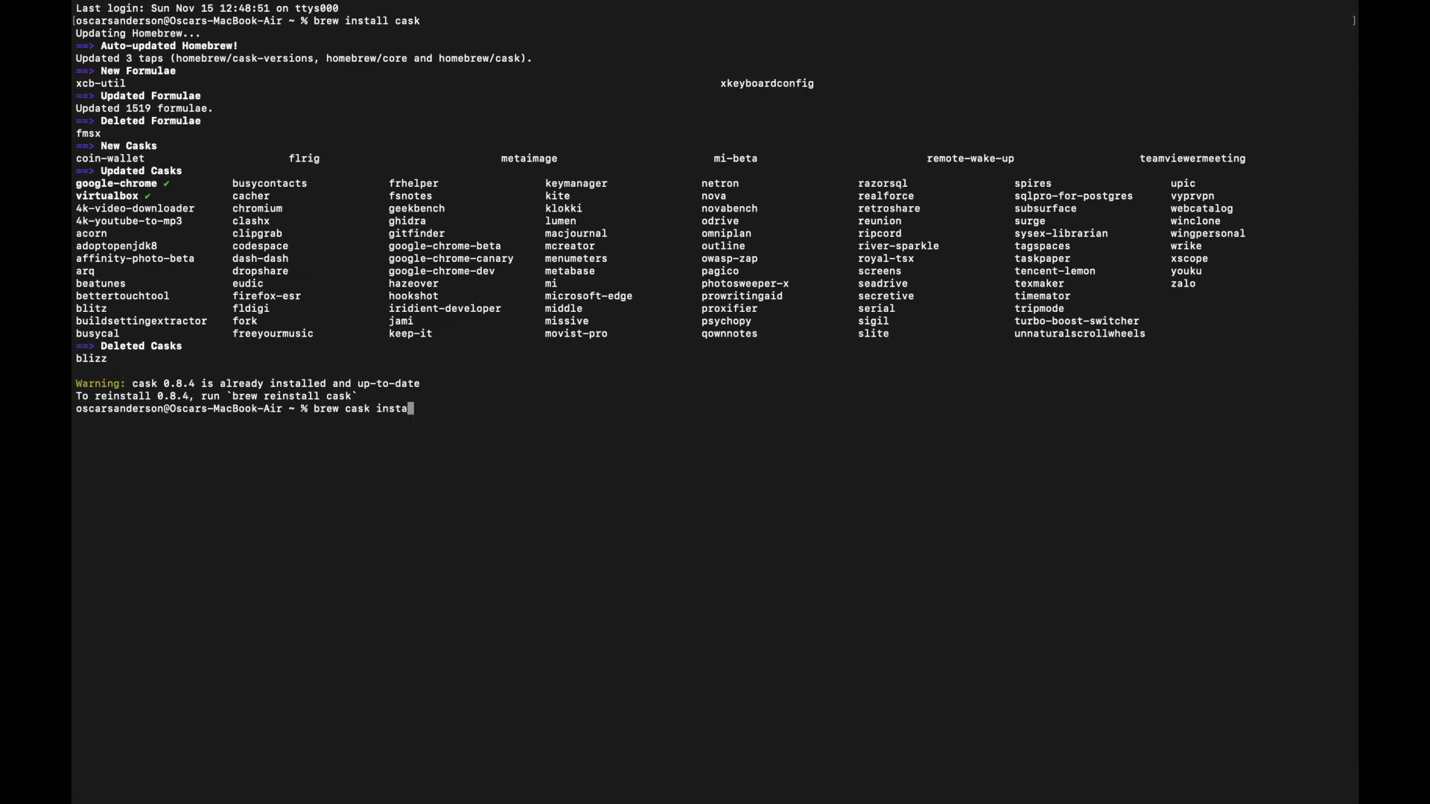
# Step: Write 'brew cask install google-chrome', then erase it back to 'brew install'
pyautogui.write('ll')
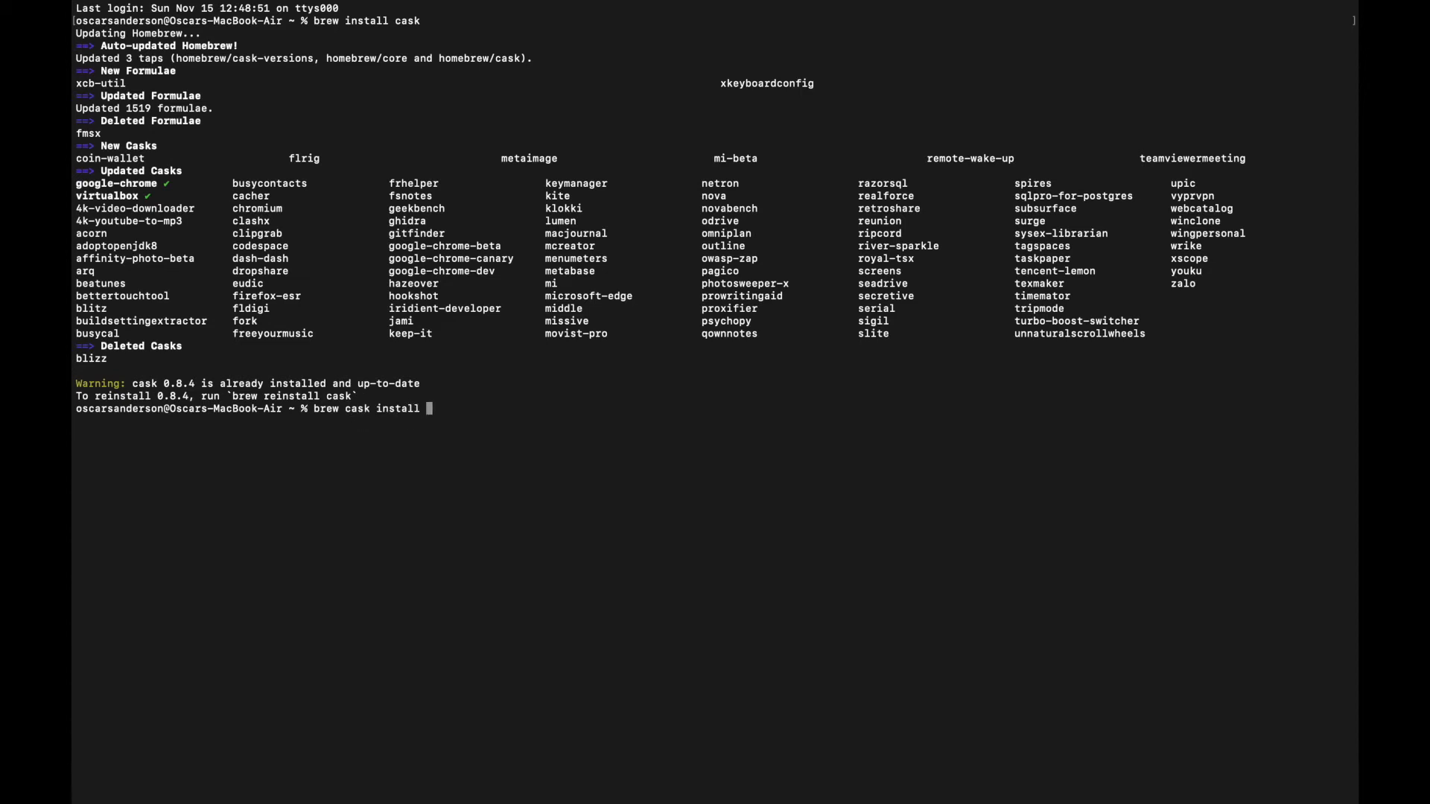
pyautogui.write('google')
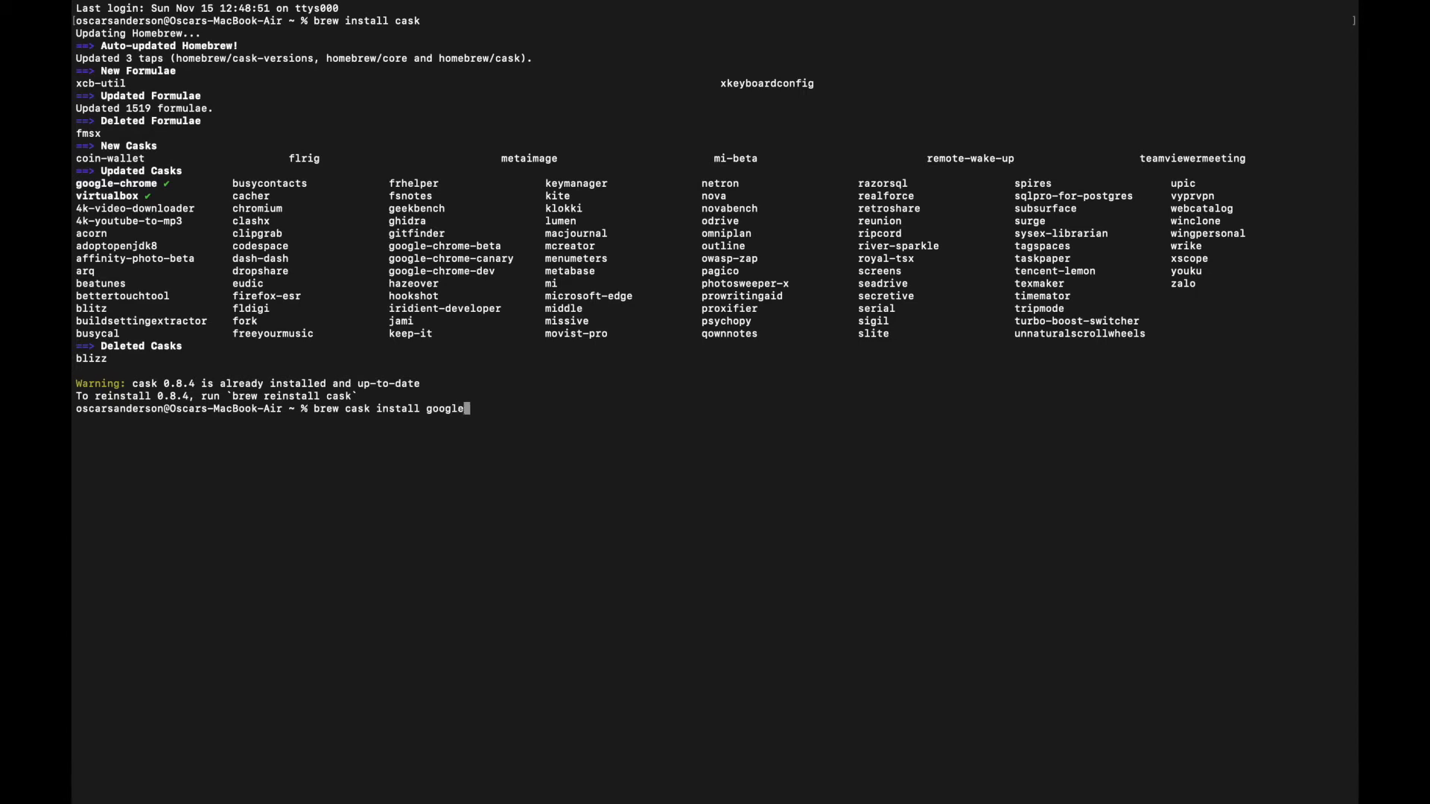
pyautogui.write('-chrome')
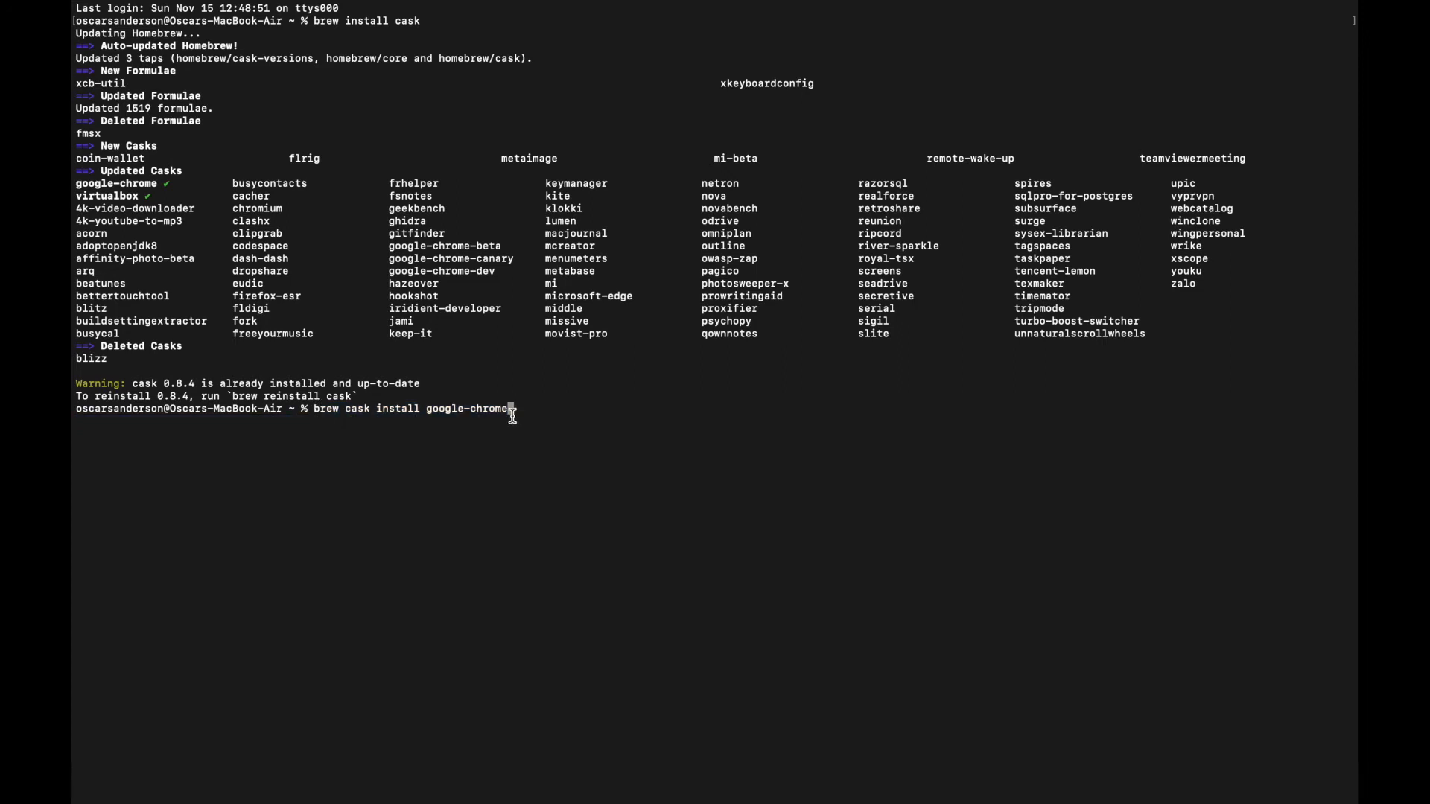
pyautogui.press('Backspace')
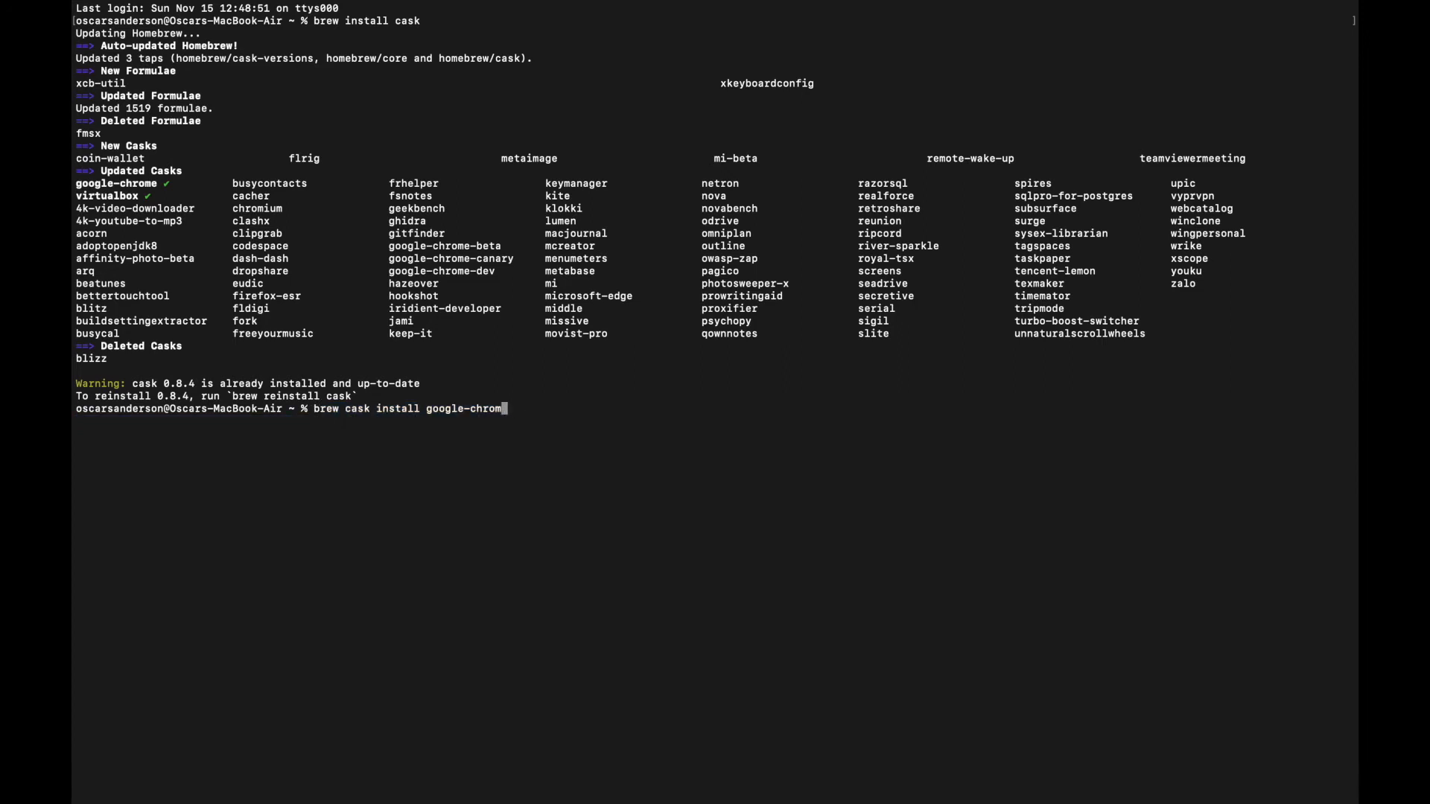
pyautogui.press('Backspace')
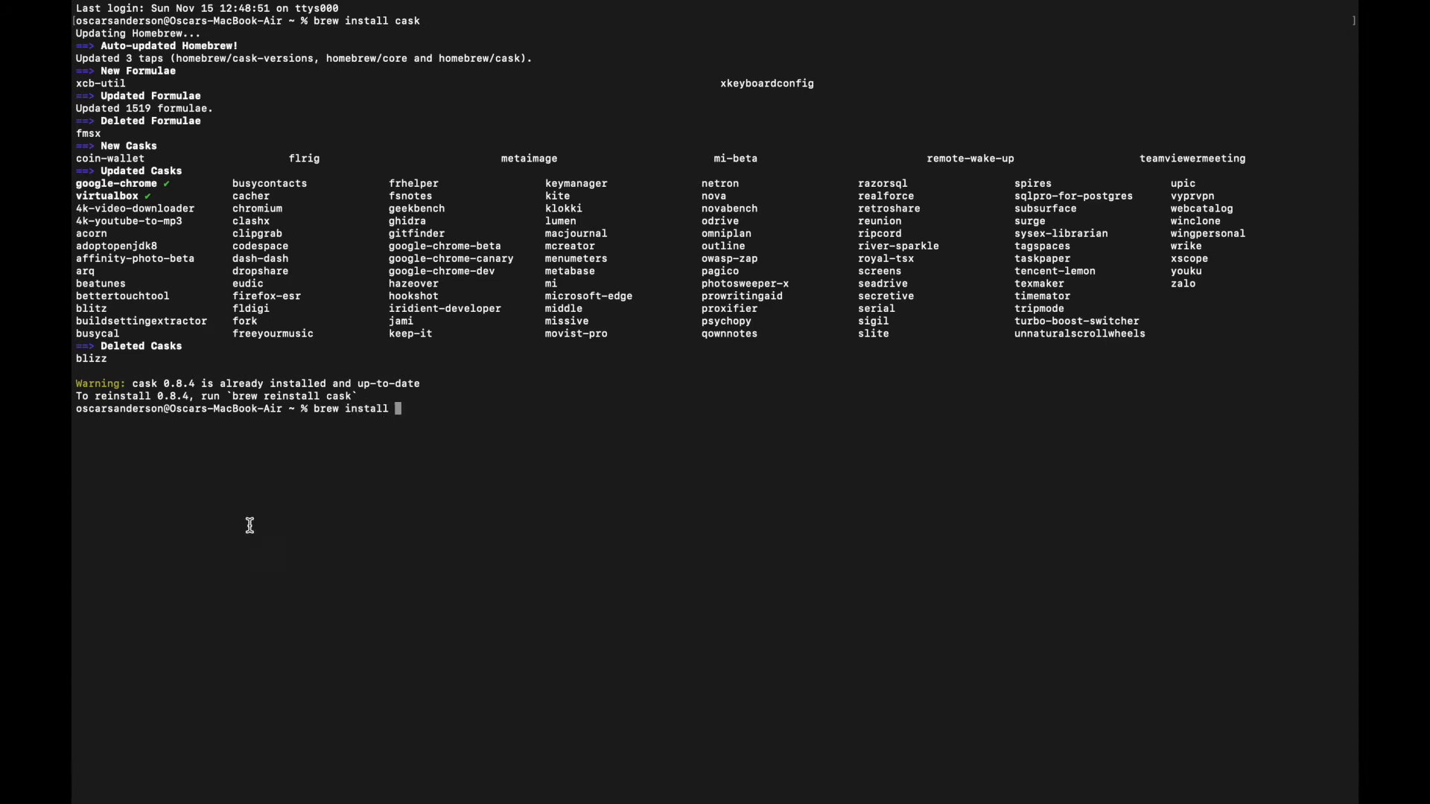
# Step: Replace 'install' with 'search' so the prompt reads 'brew search'
pyautogui.press('BackSpace')
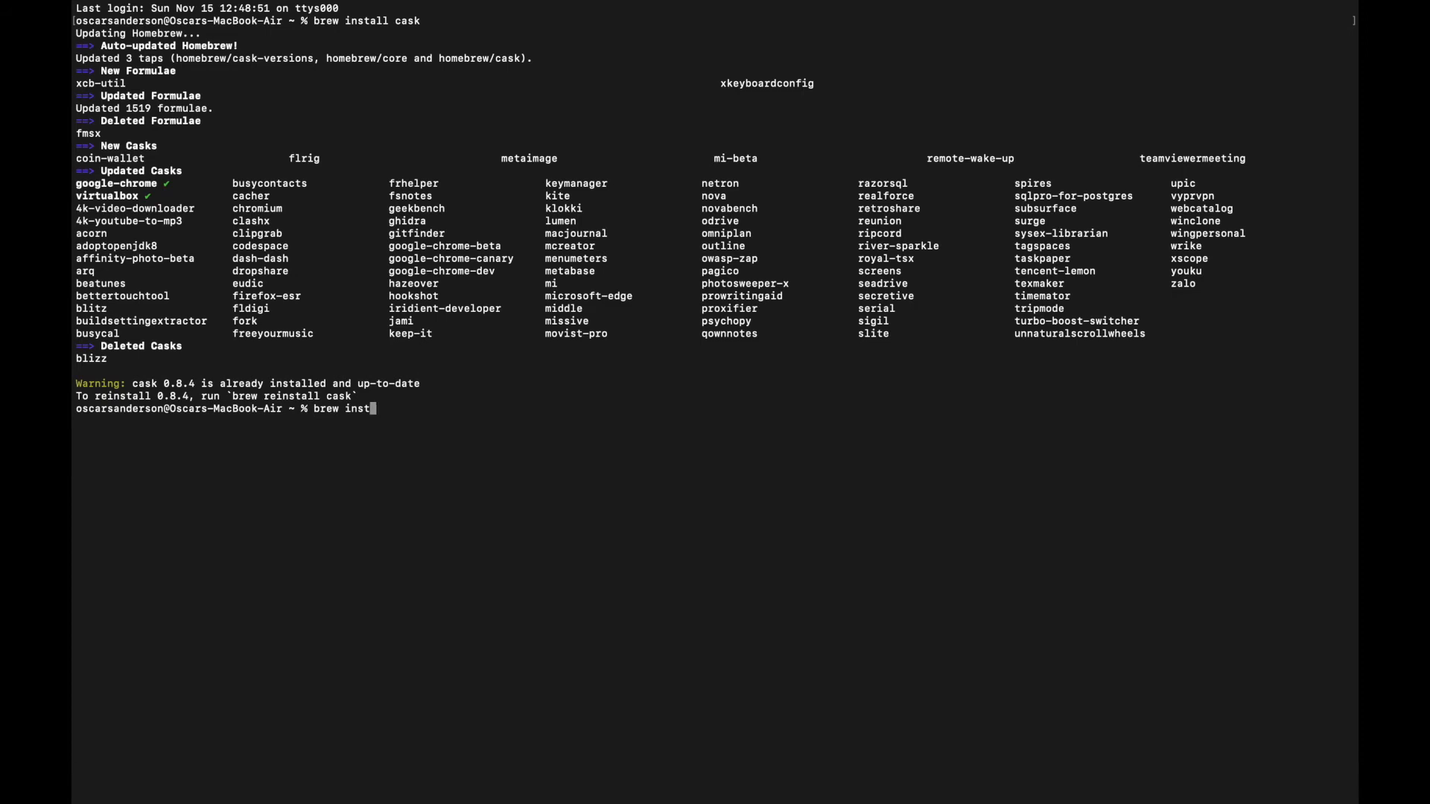
pyautogui.press('BackSpace')
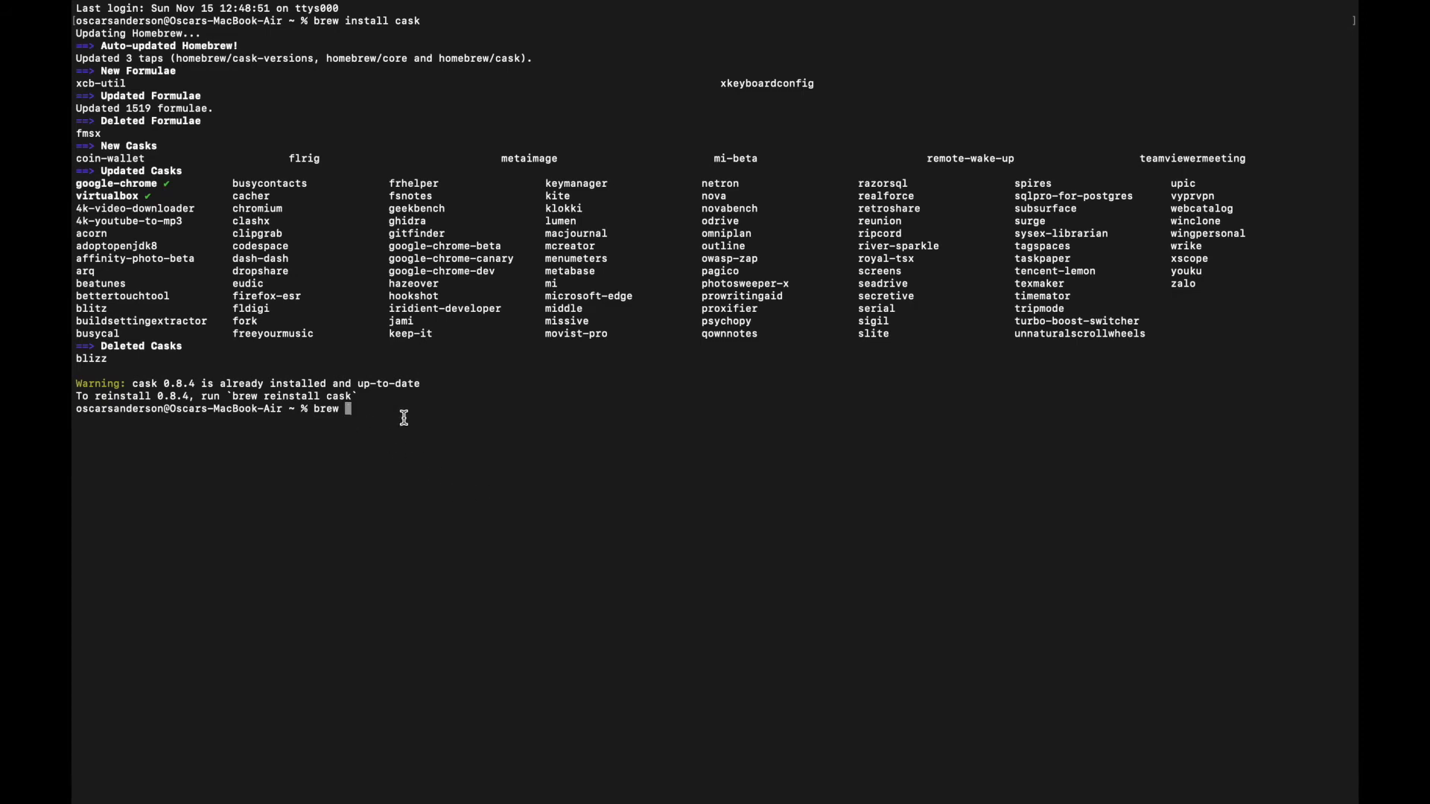
pyautogui.write('search')
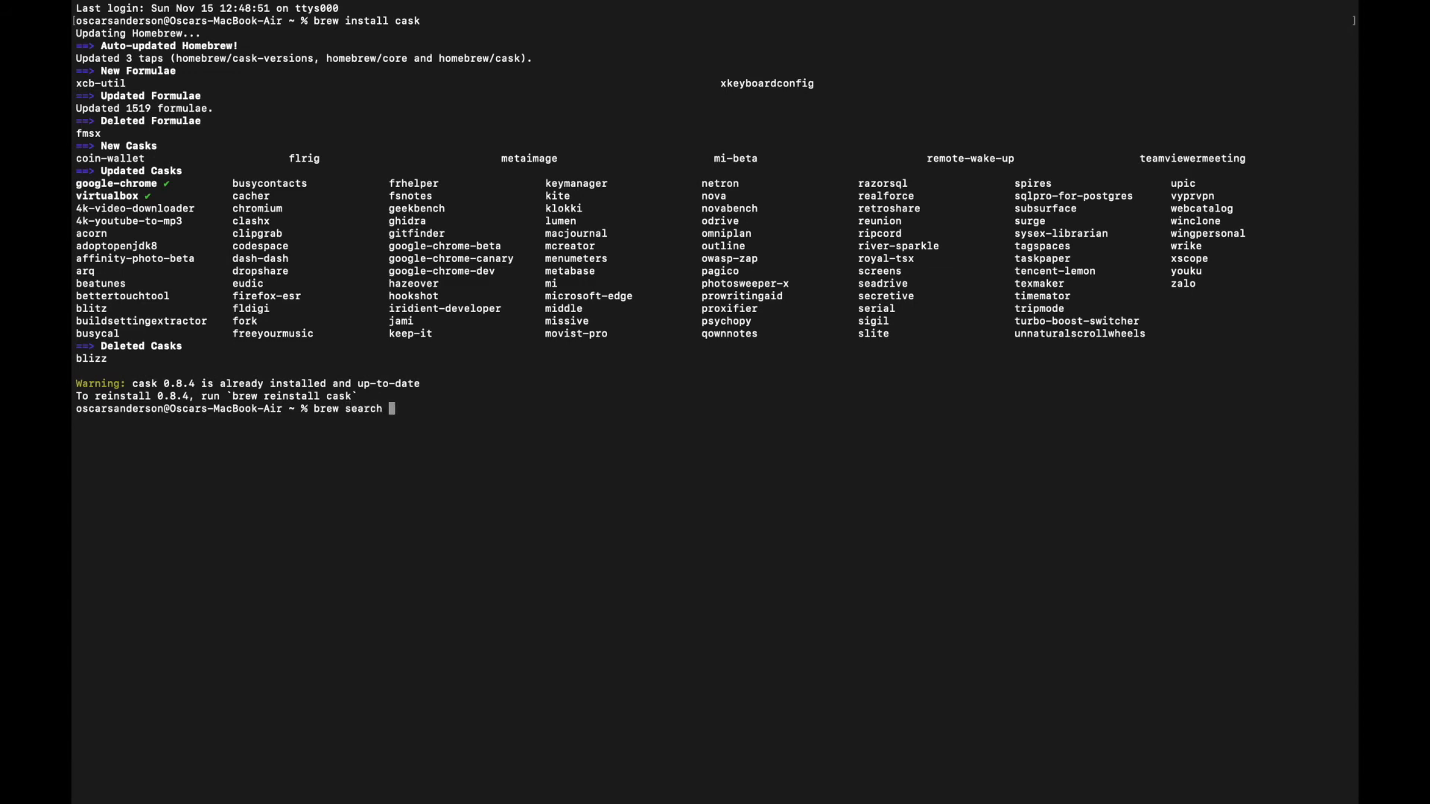
pyautogui.moveTo(418, 371)
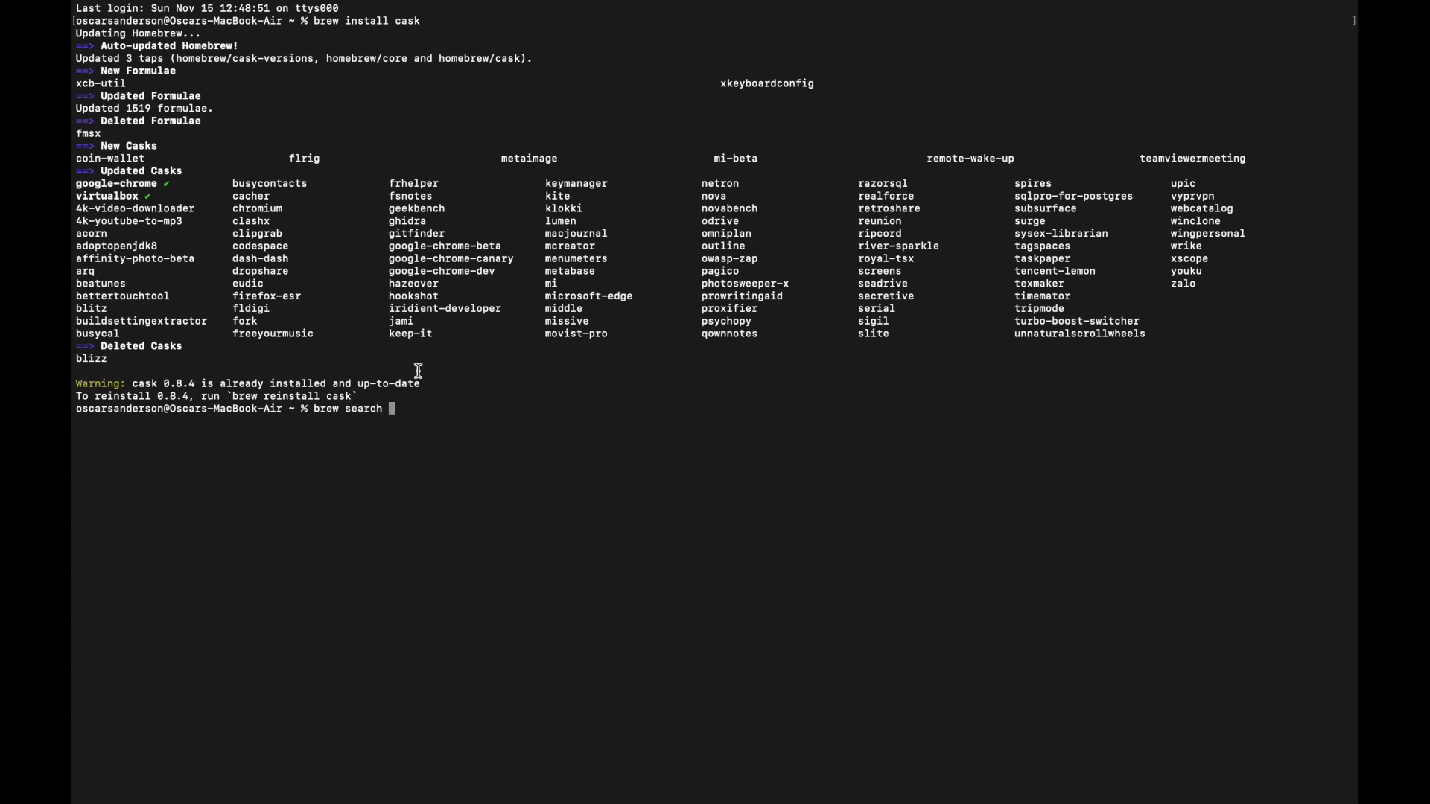
pyautogui.moveTo(421, 444)
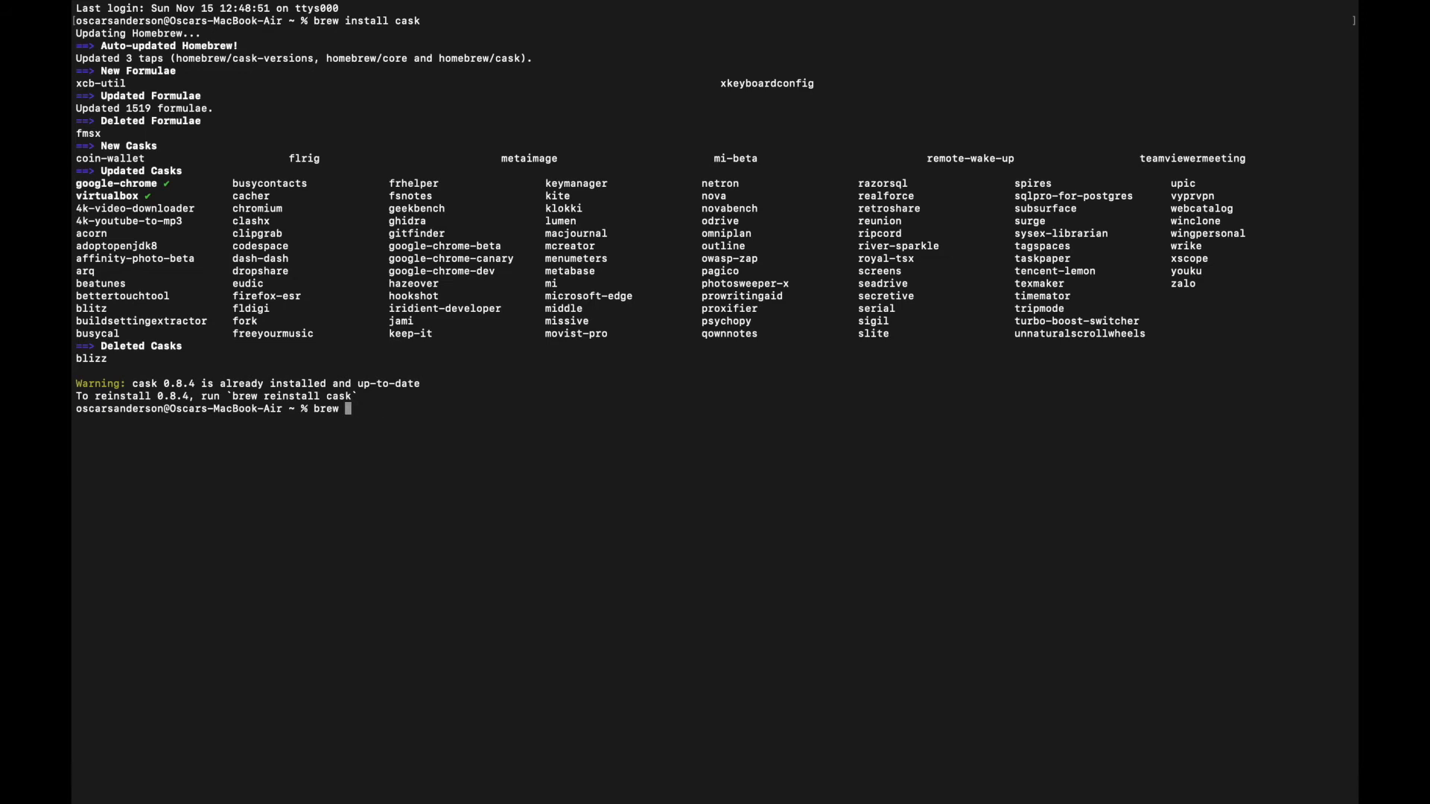
# Step: Show 'brew update' at the prompt, then change it to 'brew upgrade' without running it
pyautogui.write('up')
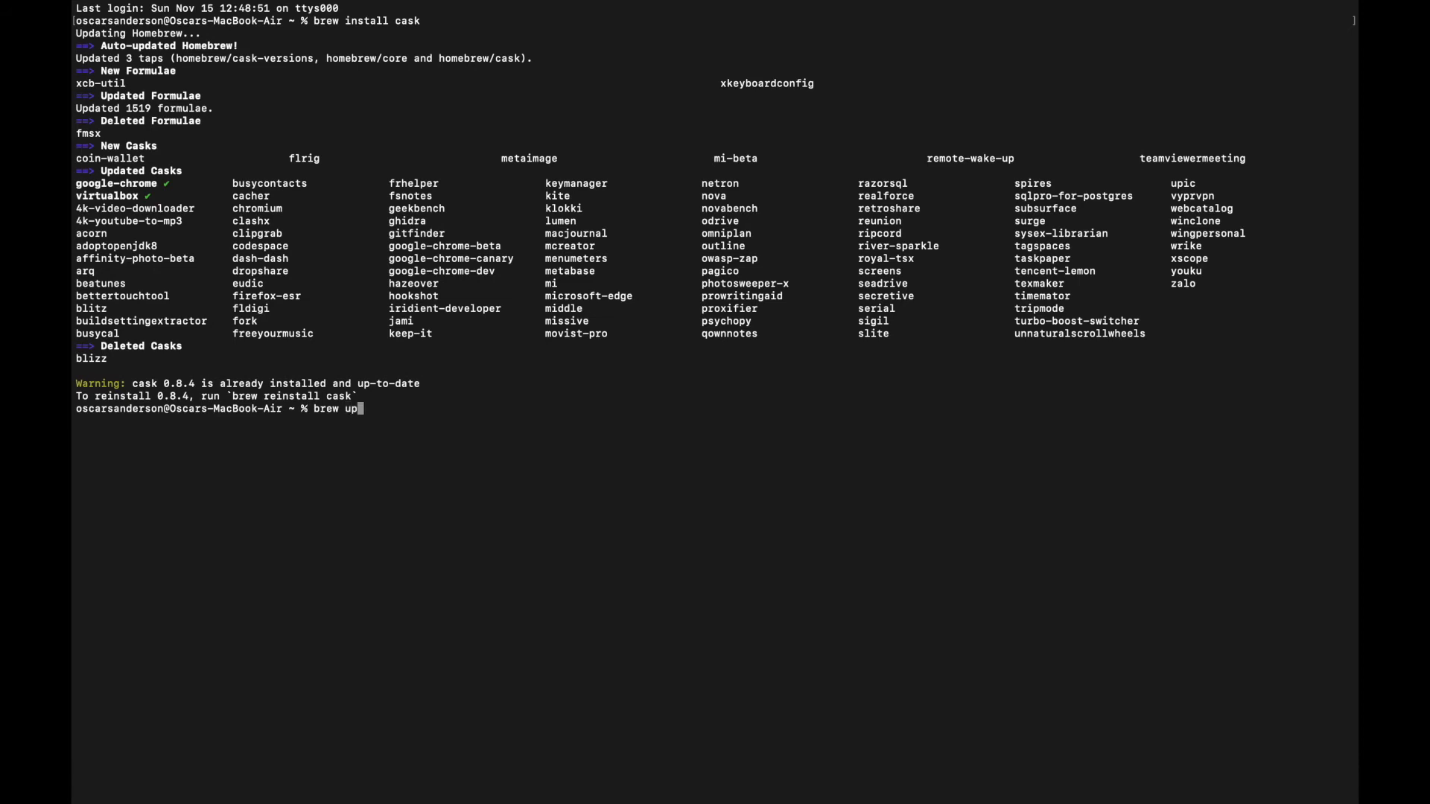
pyautogui.write('date')
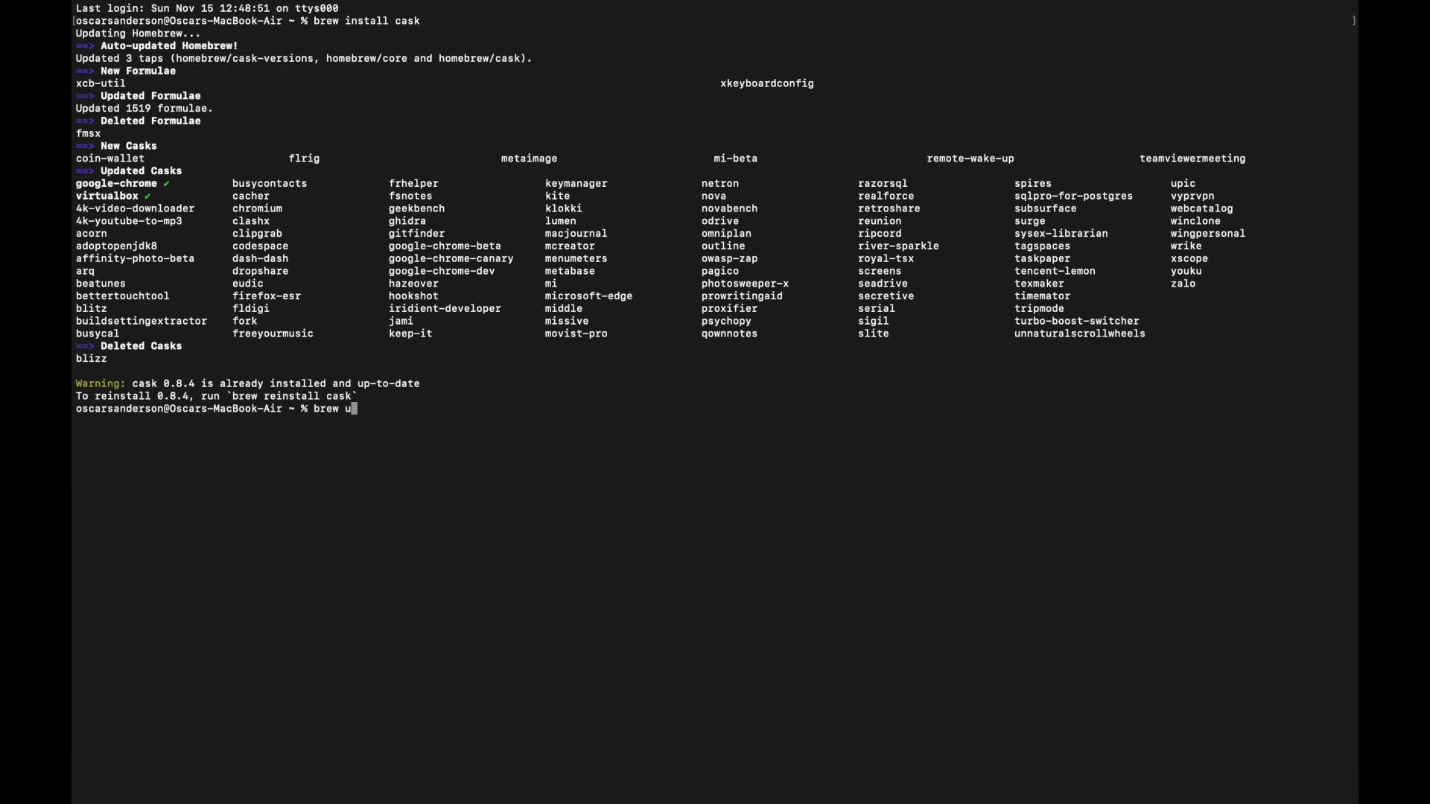
pyautogui.write('pdate')
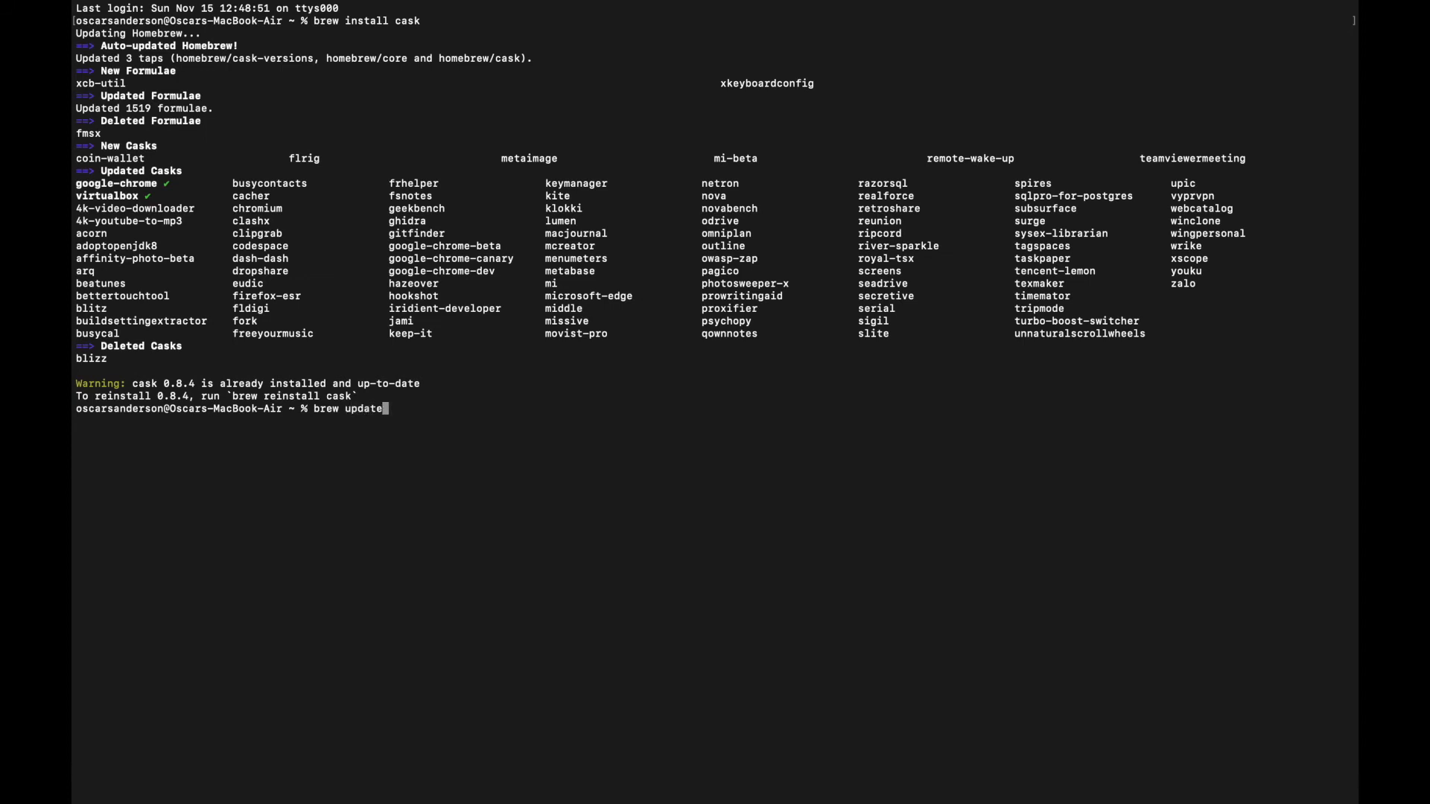
pyautogui.press('Backspace')
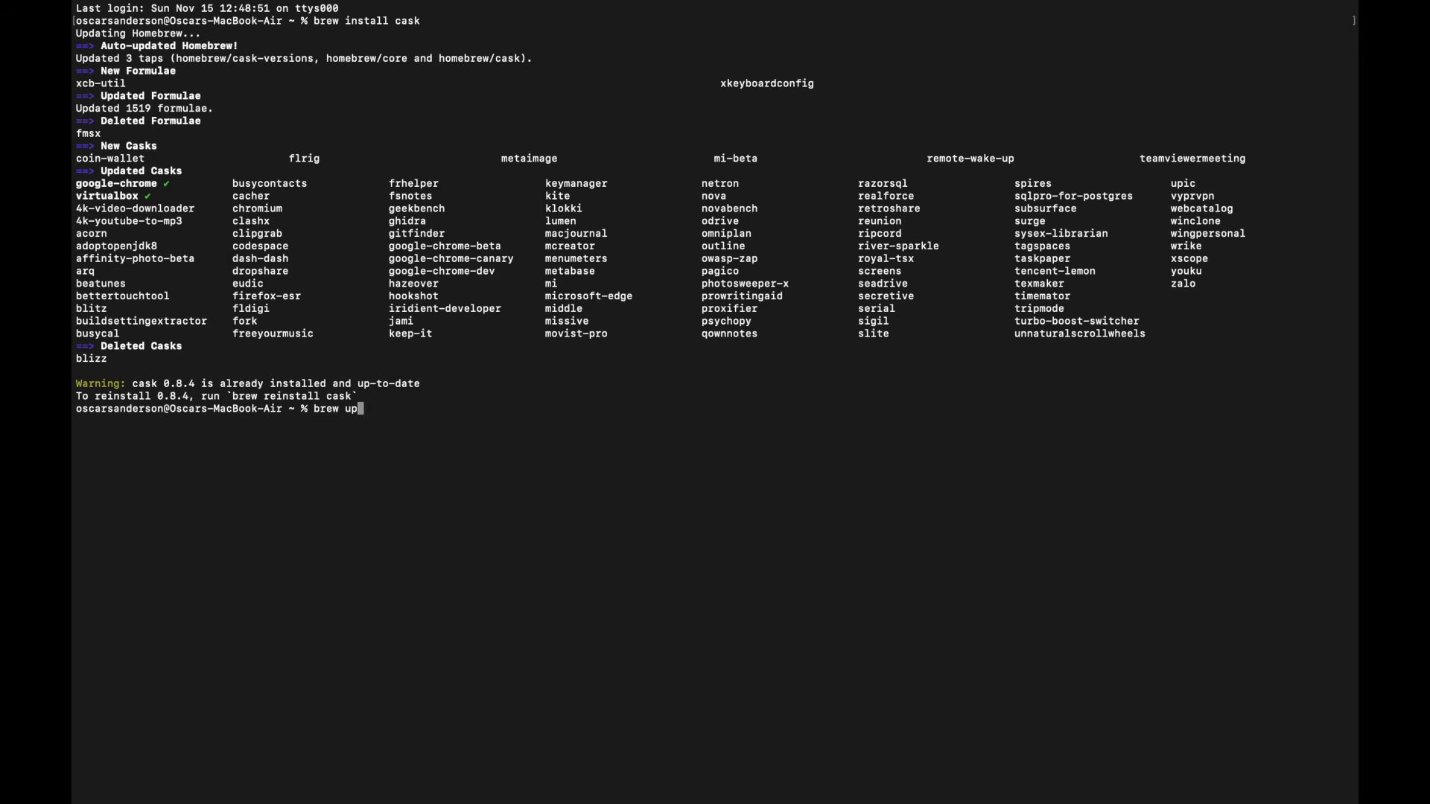
pyautogui.write('grade')
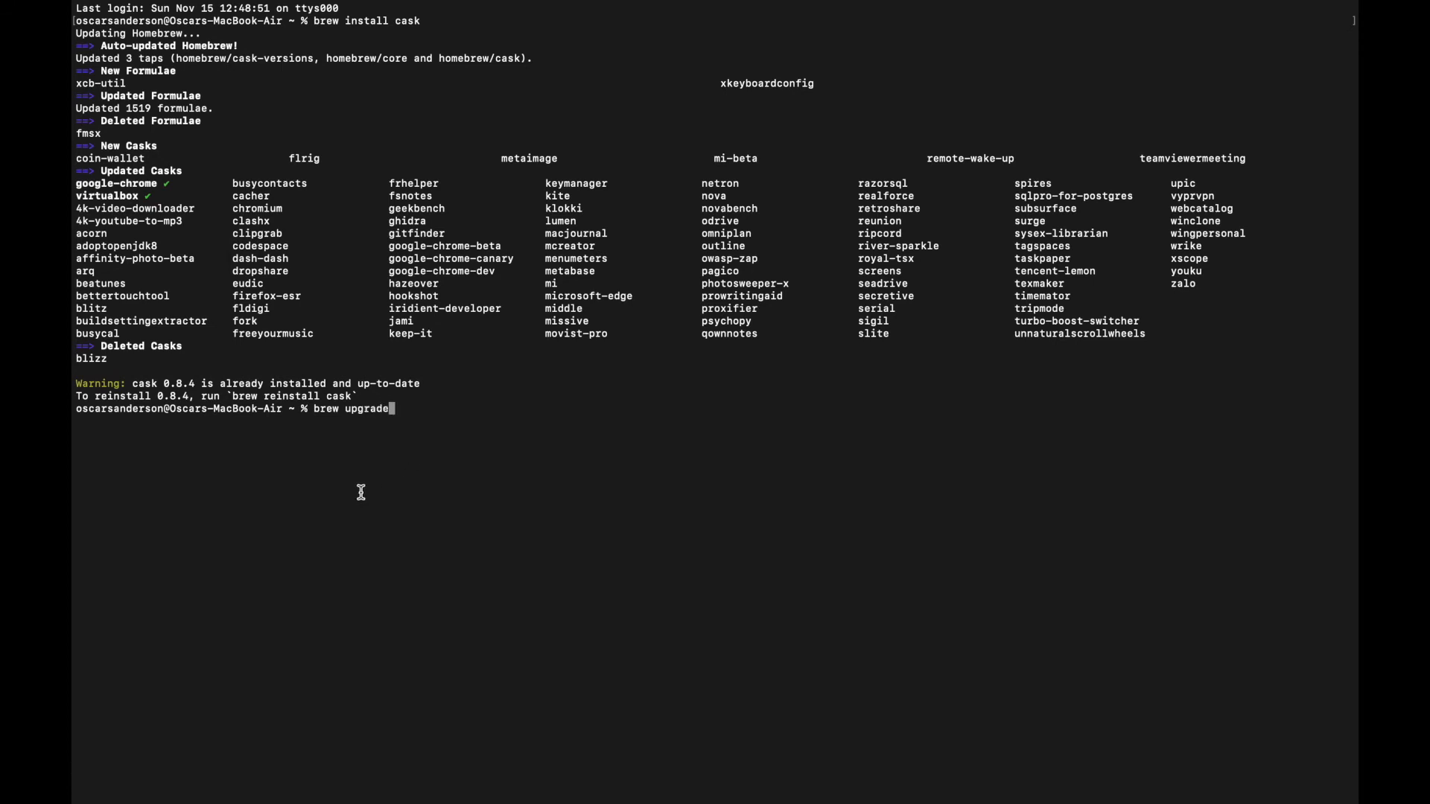
pyautogui.moveTo(319, 408)
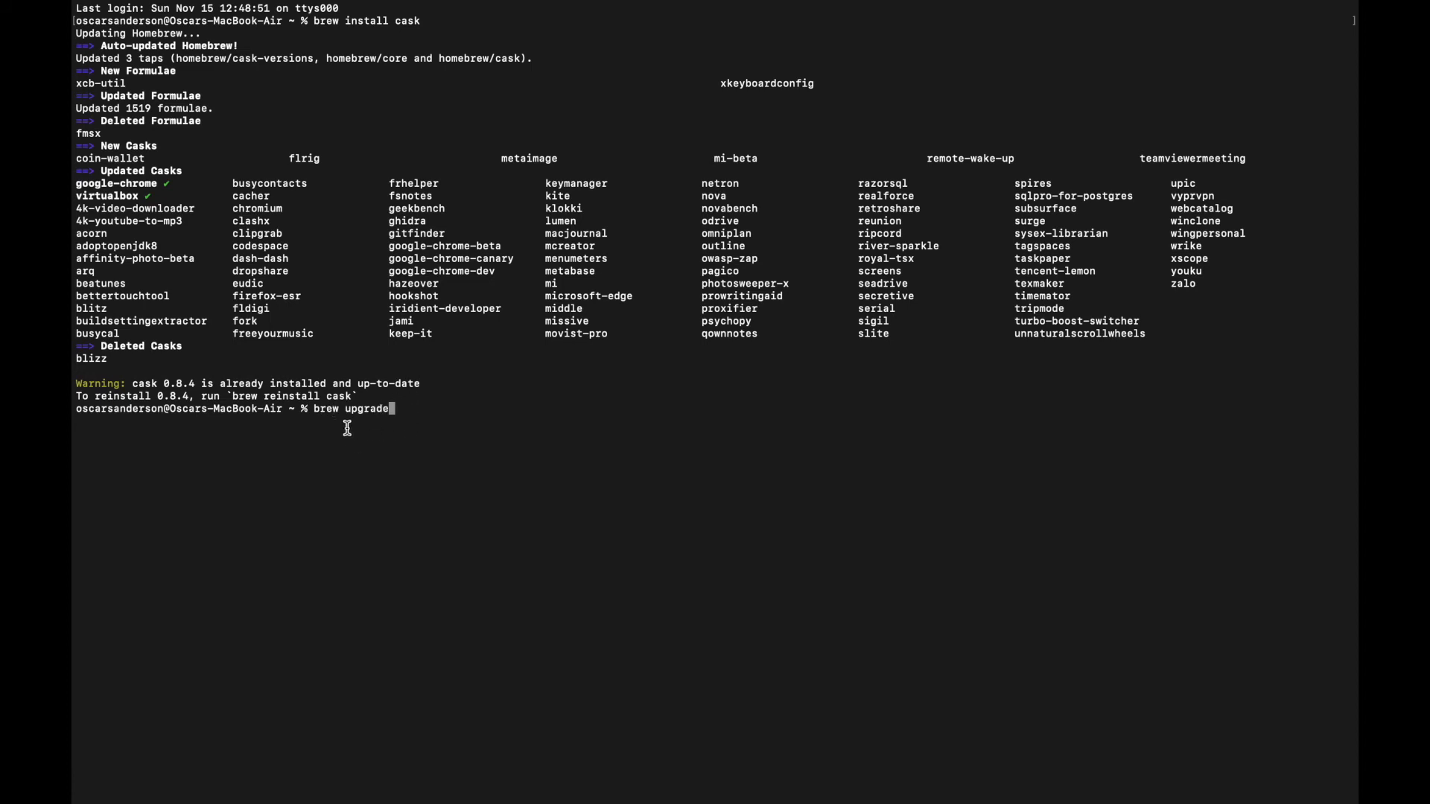
pyautogui.moveTo(453, 436)
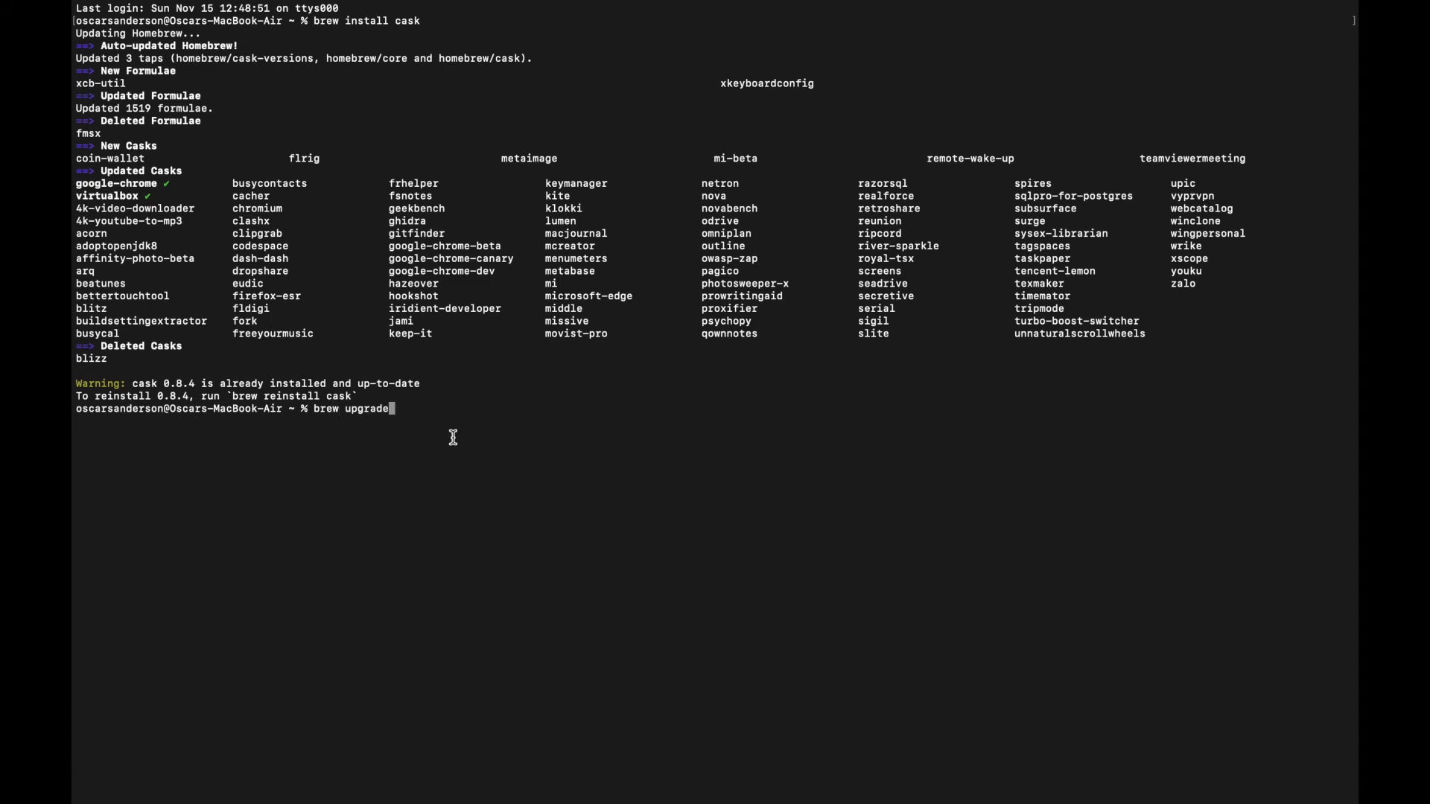